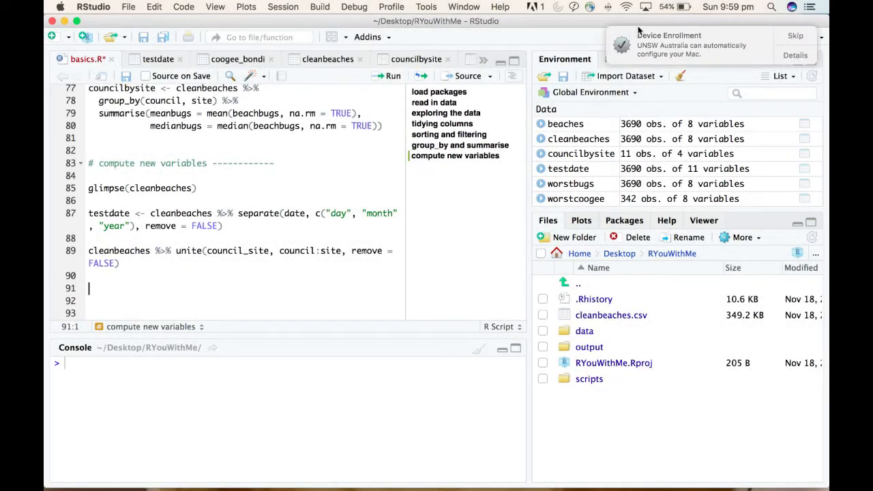
Step: Add comments for transforming beachbugs and computing new numeric and logical variables
left_click(792, 35)
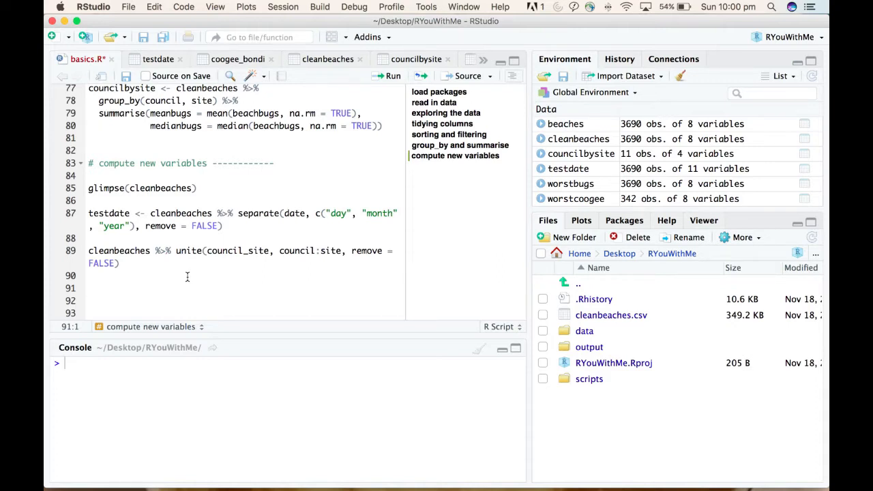
type("# use mutate to")
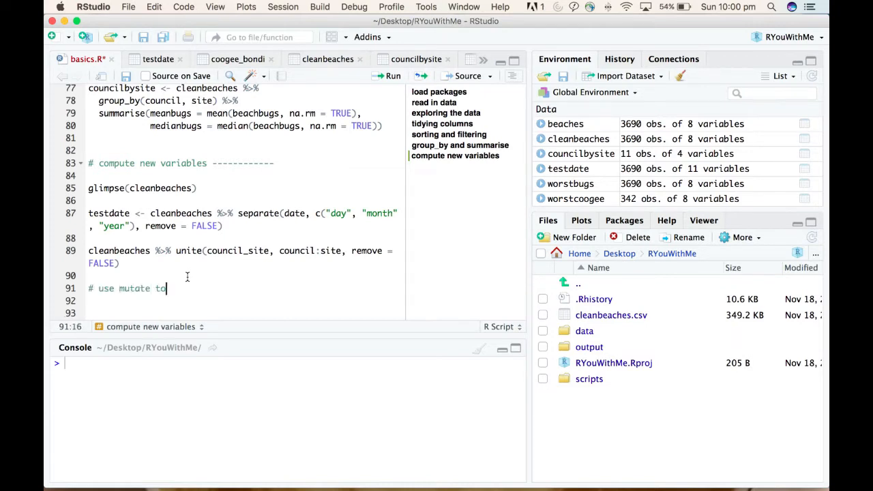
type("transof")
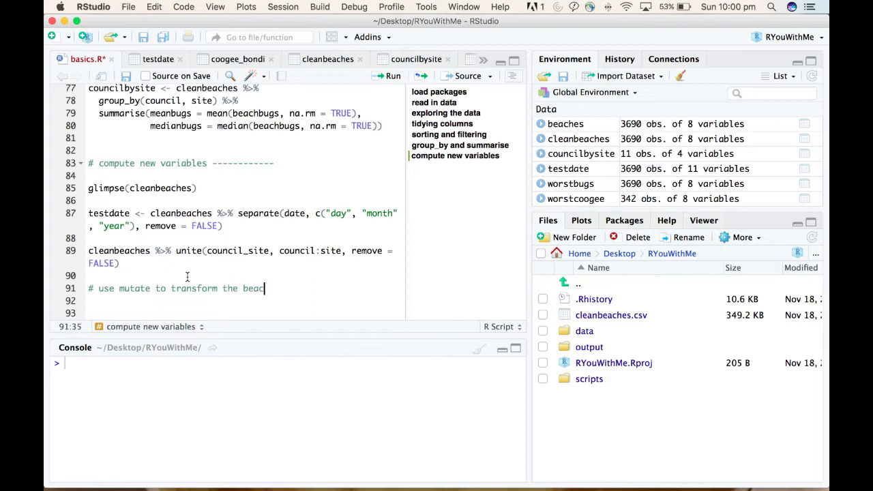
type("hbugs data")
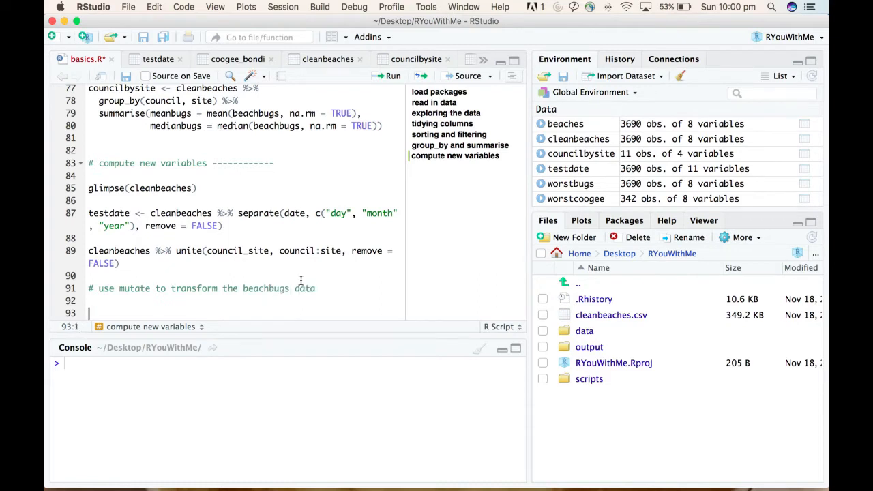
type("#use mutate to computer new")
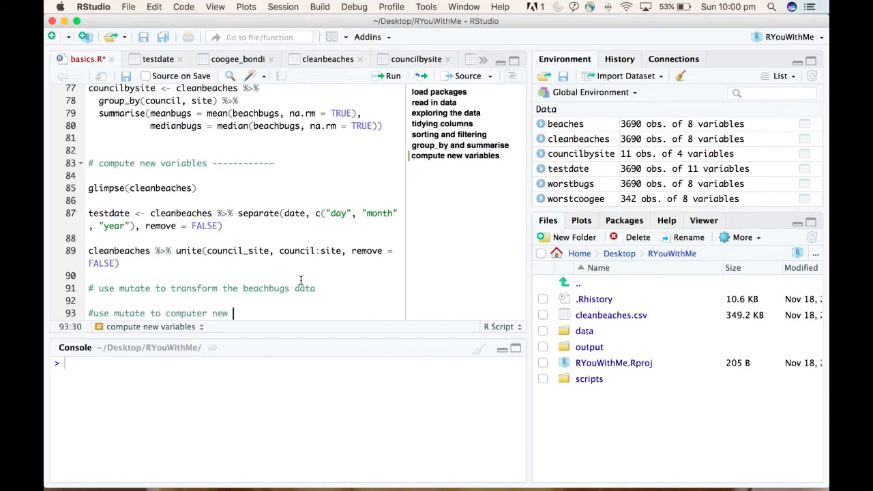
type("numeric variable")
type("#use")
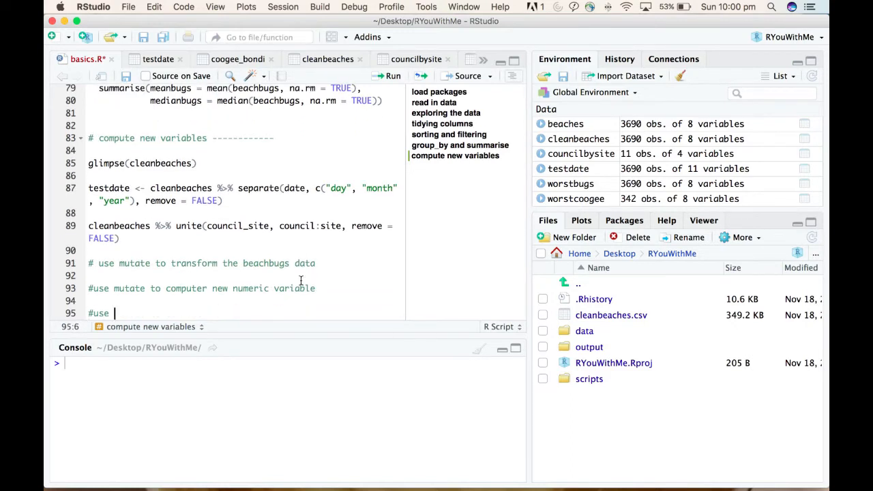
type("mutate to compute new logical variable")
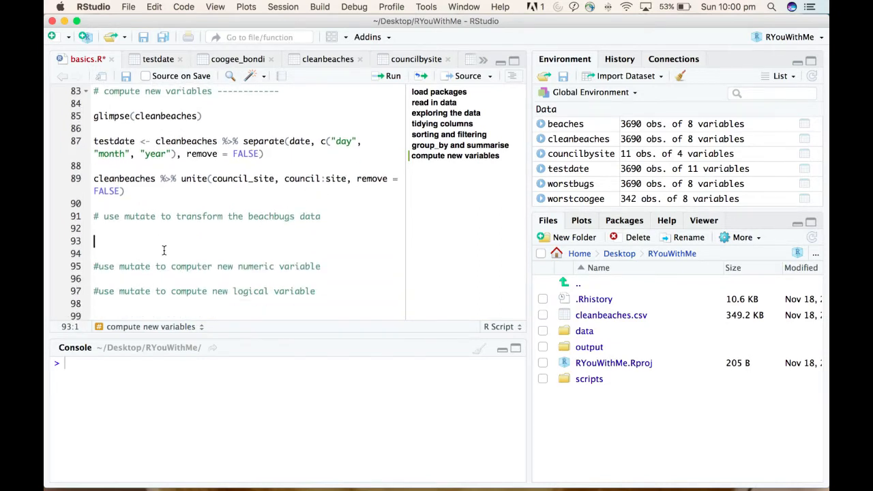
Step: Add summary(cleanbeaches) on line 93, run it, and start a new line below
type("summary")
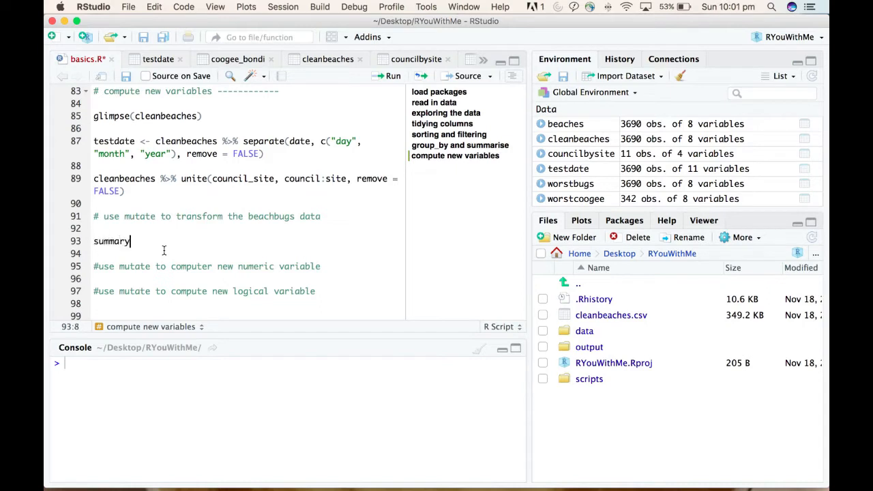
type("(cle")
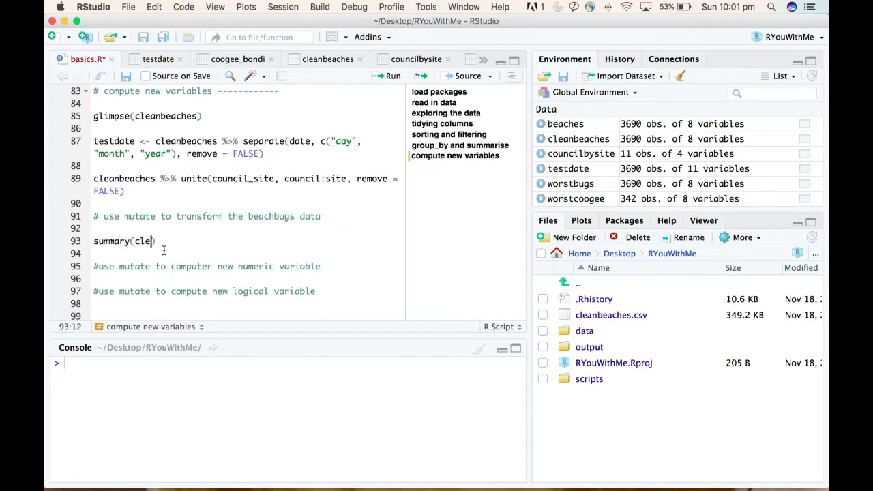
type("nbeaches")
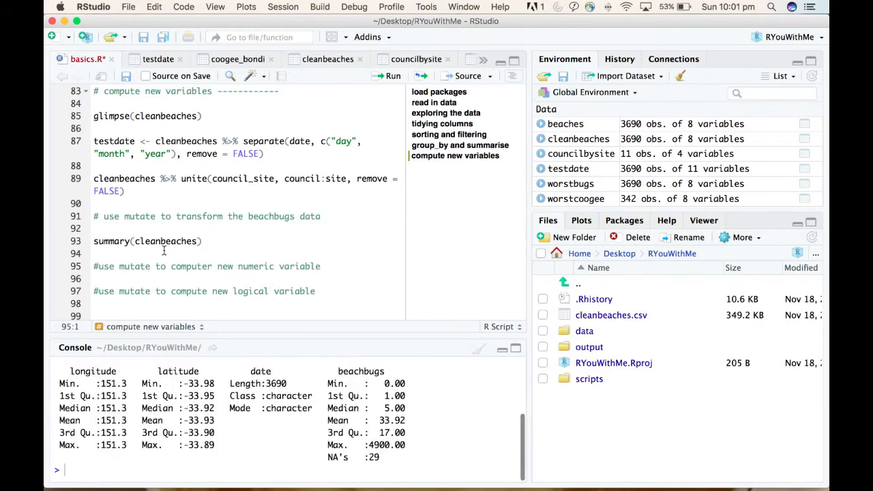
mouse_move(423, 384)
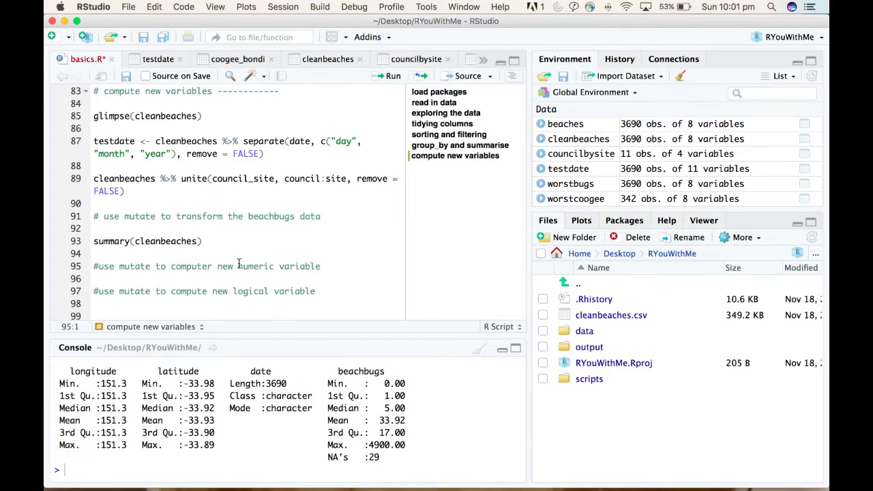
left_click(220, 243)
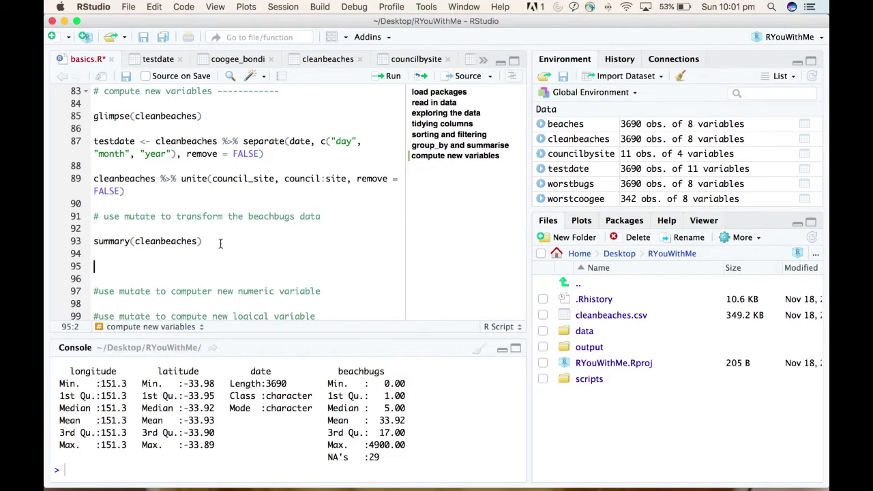
Step: Write cleanbeaches %>% mutate(logbeachbugs = log(beachbugs)) on line 95
type("cleanbeaches %>%")
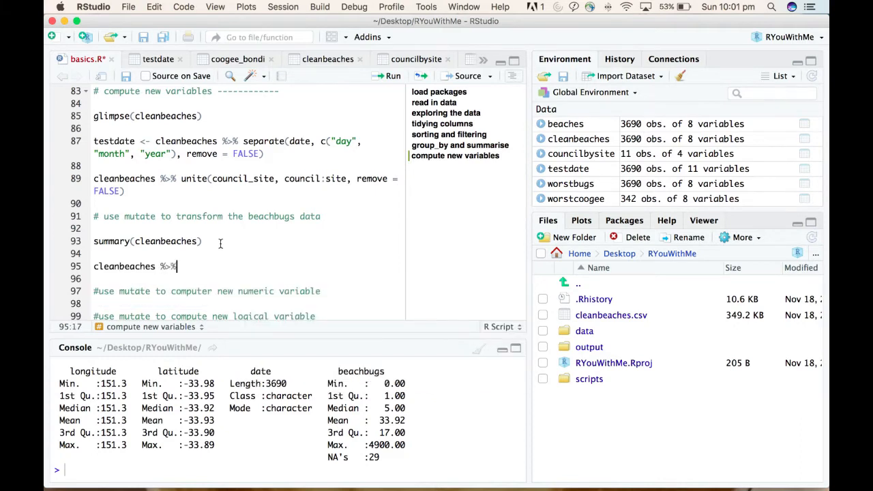
type("\" \"")
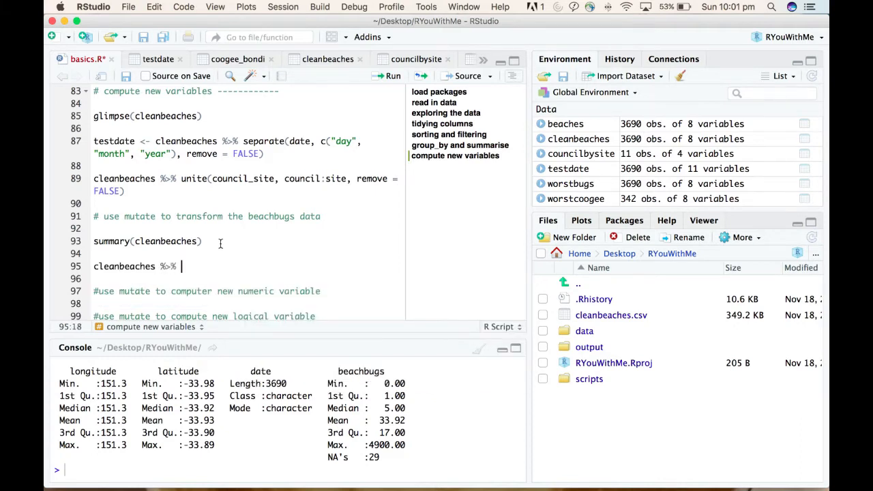
type("mutate(")
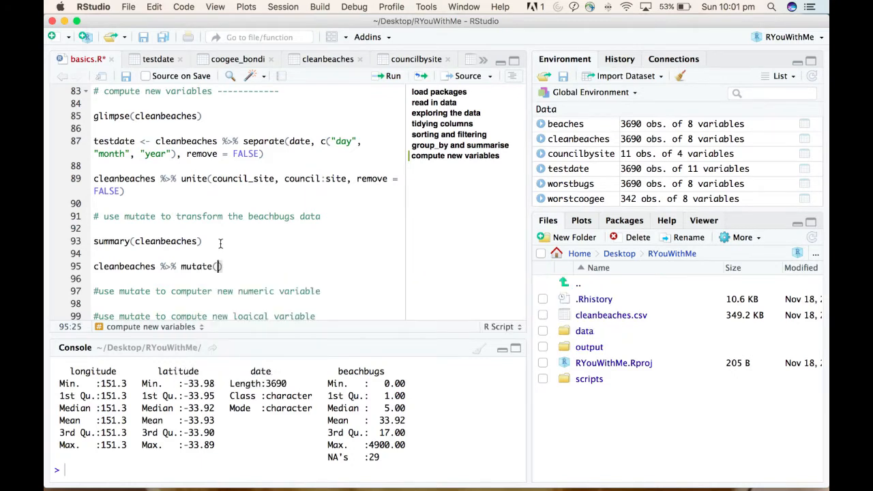
left_click(218, 266)
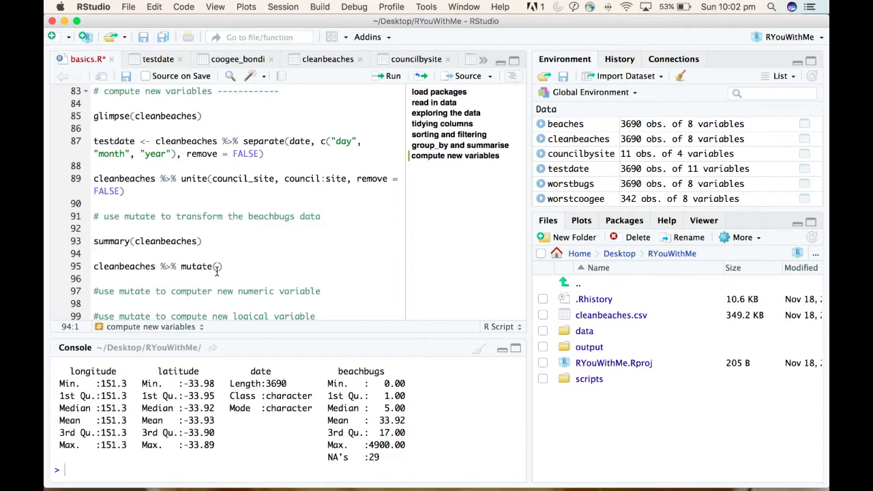
left_click(217, 266)
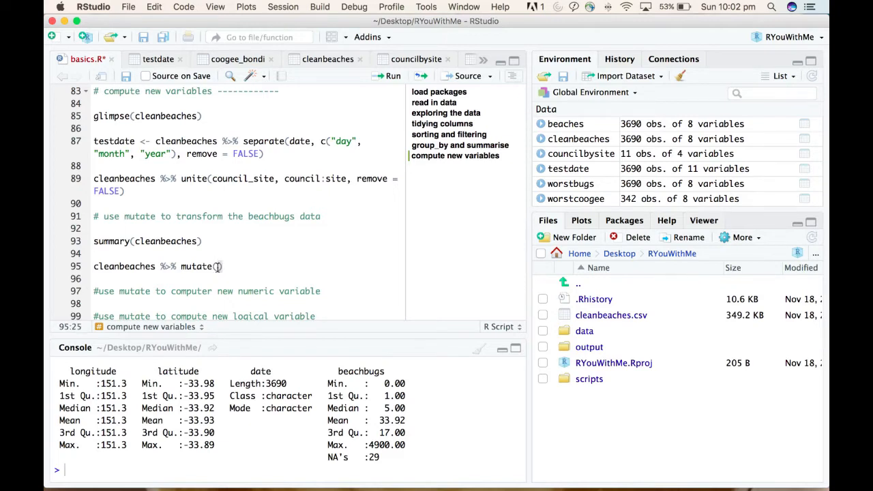
type("logbe")
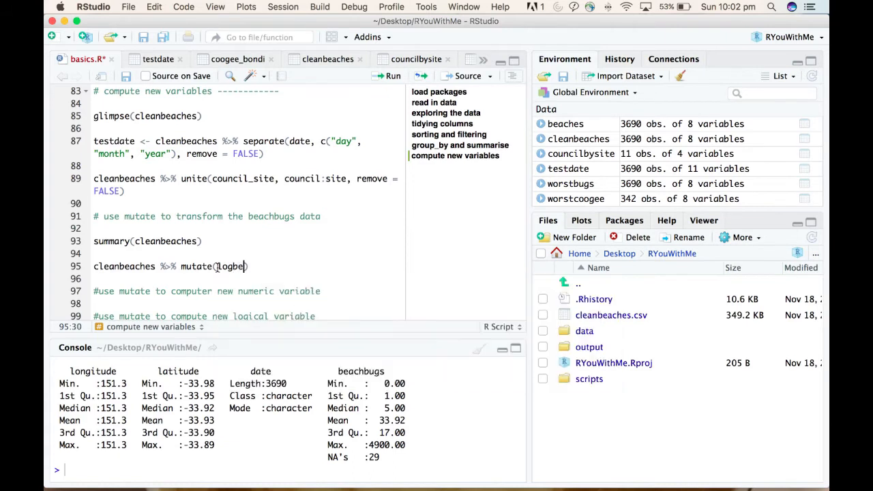
type("achbugs =")
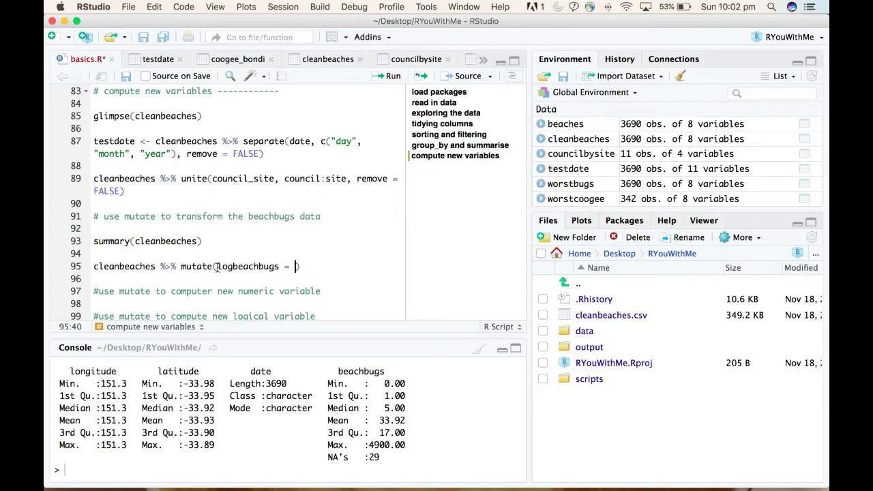
type("l")
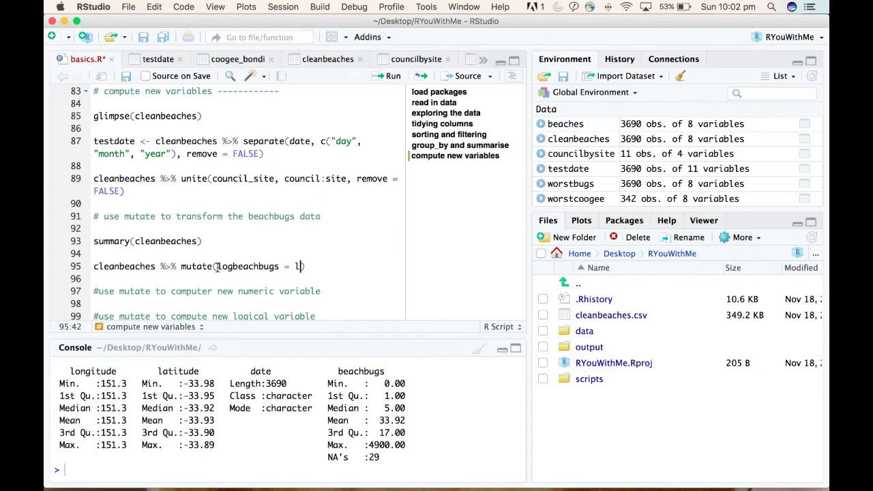
type("og()")
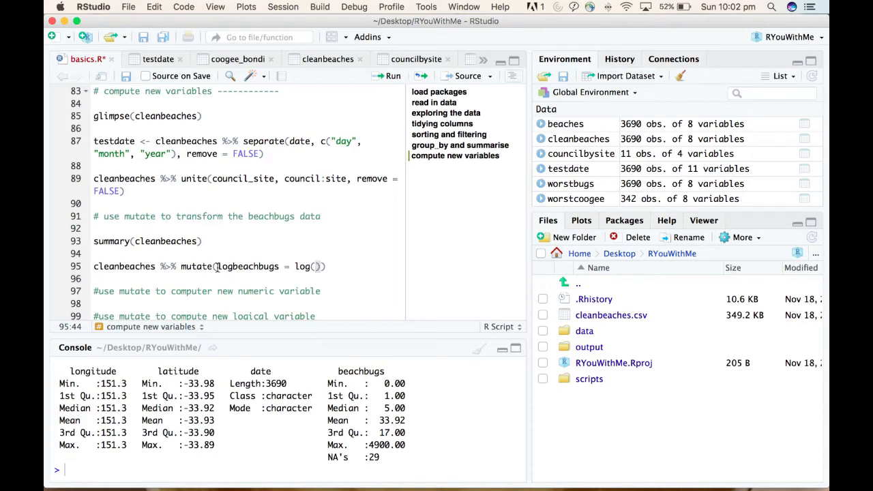
type("beachbugs")
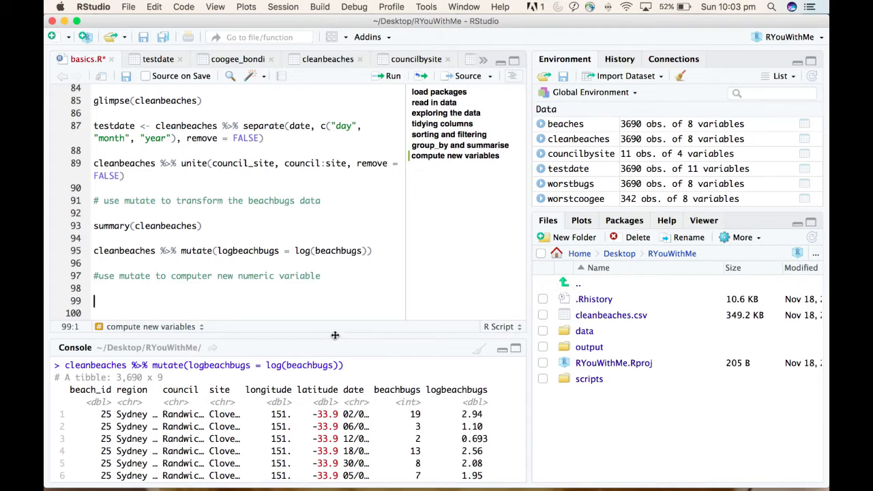
mouse_move(347, 300)
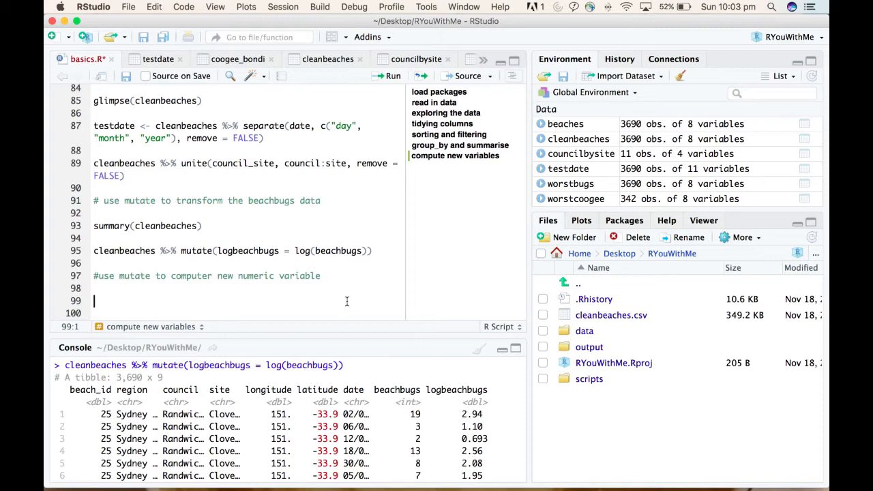
mouse_move(257, 301)
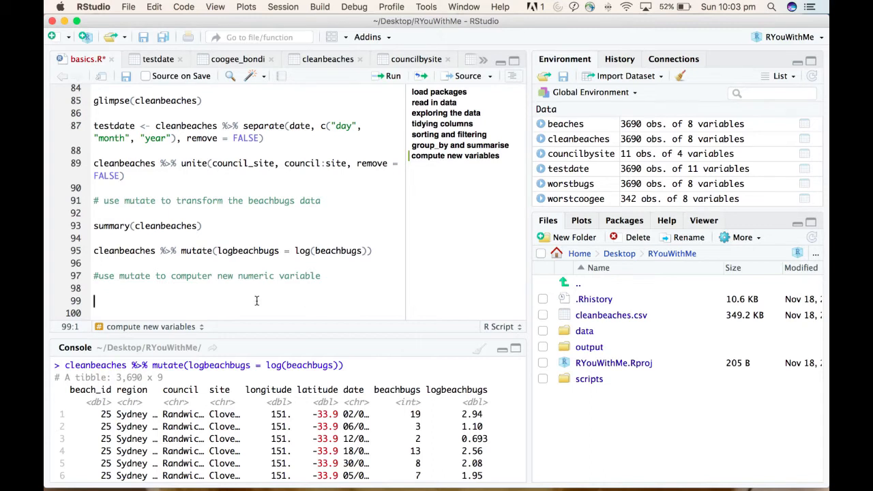
mouse_move(172, 298)
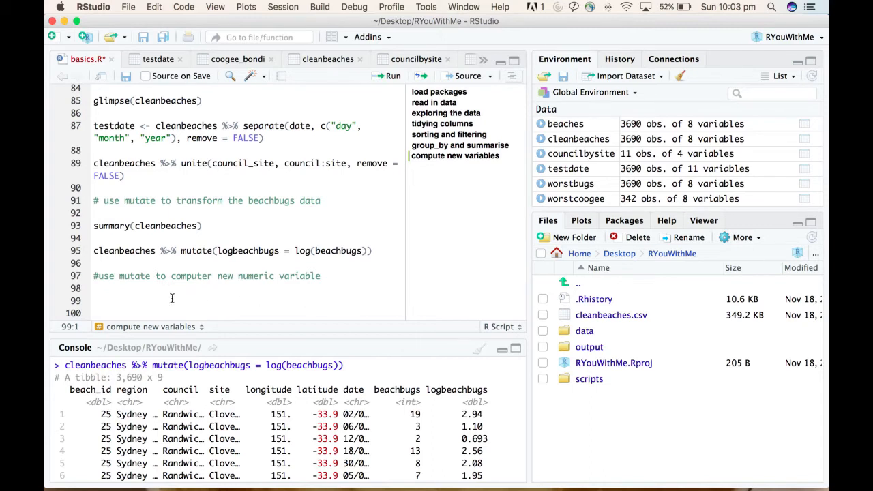
Step: Write cleanbeaches %>% mutate(beachbugsdiff = beachbugs - lag(beachbugs)) on line 99
type("clea")
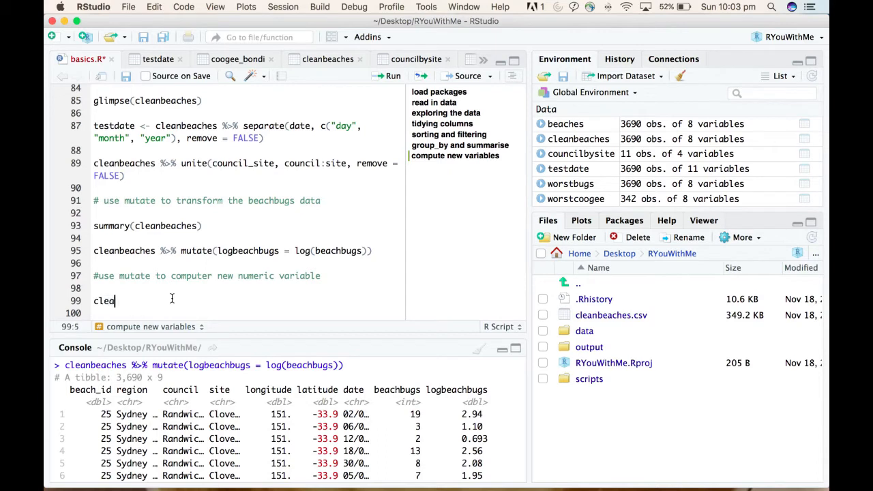
type("nbeaches")
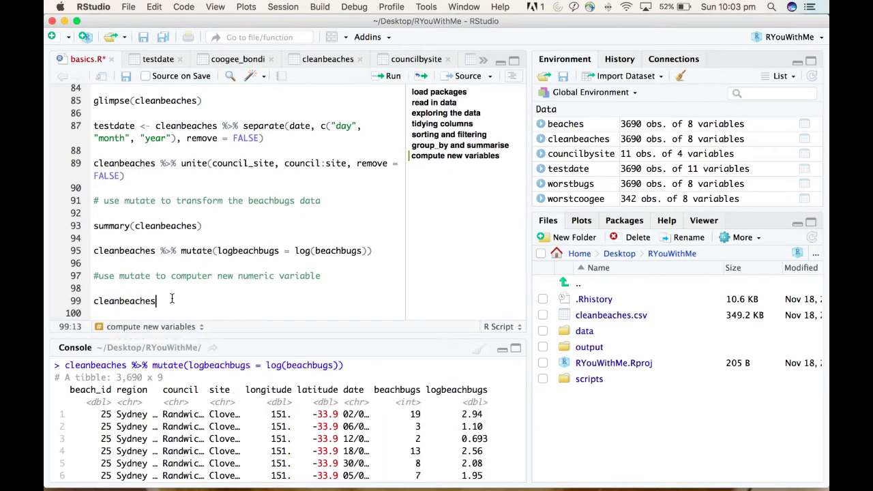
type("%>%")
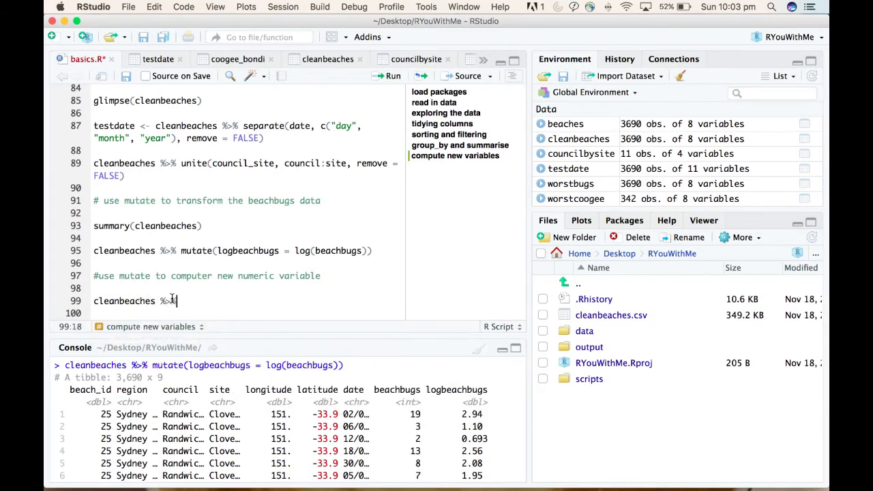
type("mutate()")
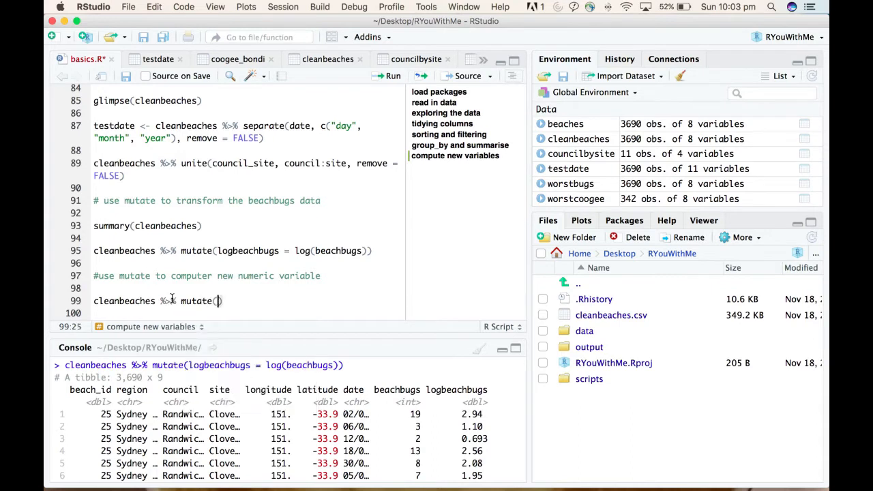
type("beachbugsdiff")
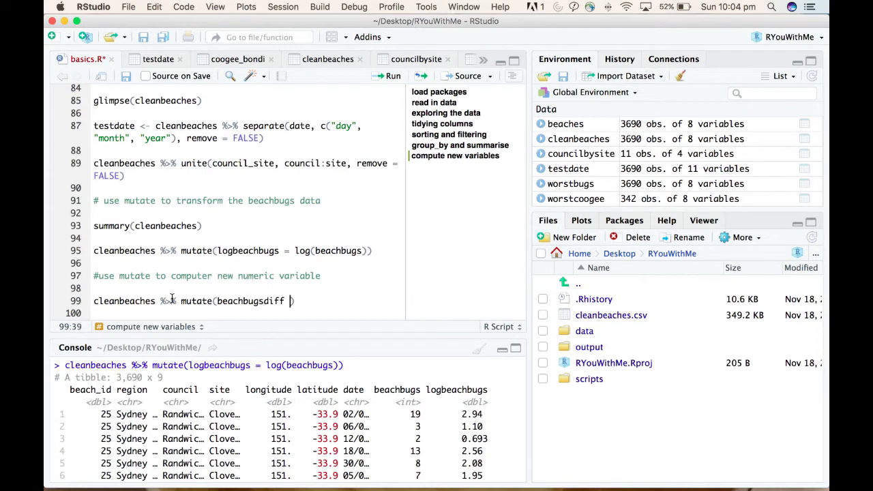
type("=")
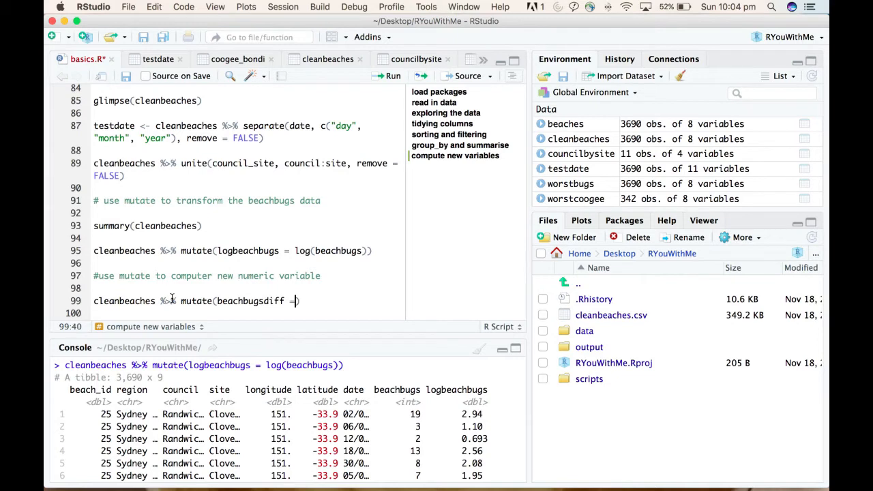
type("= b")
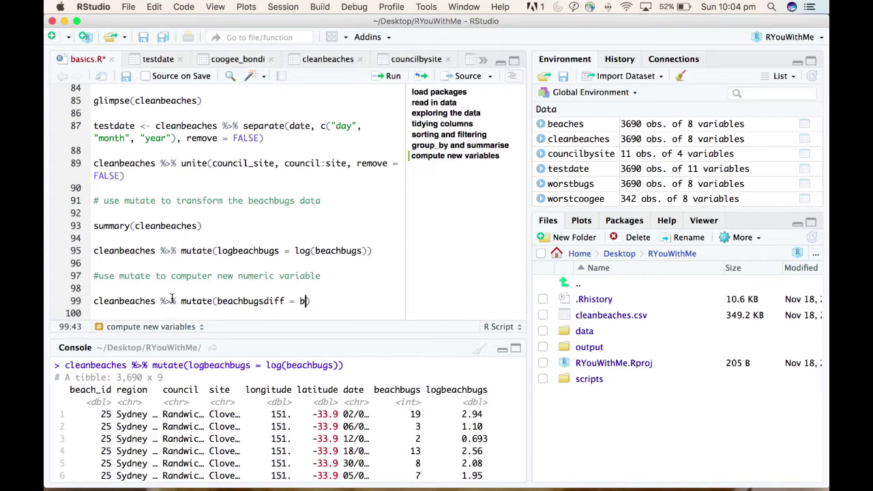
type("eachbugs")
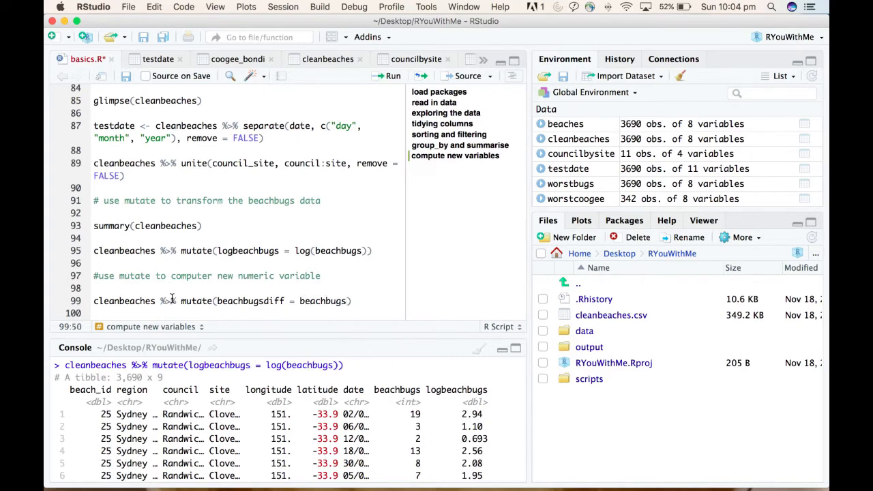
type("- lag")
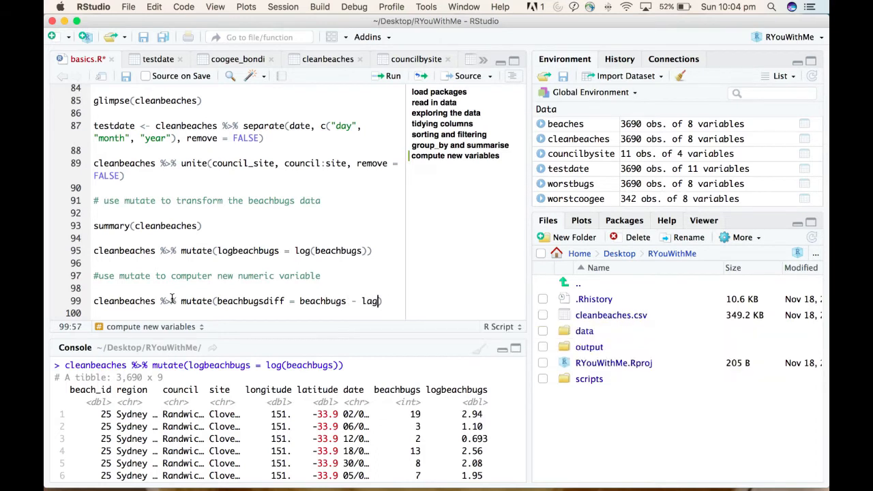
type("(beach")
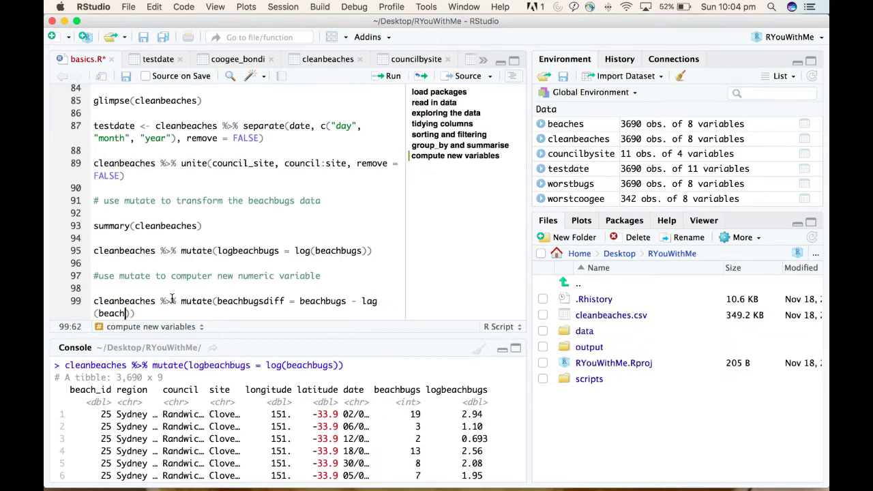
type("beach")
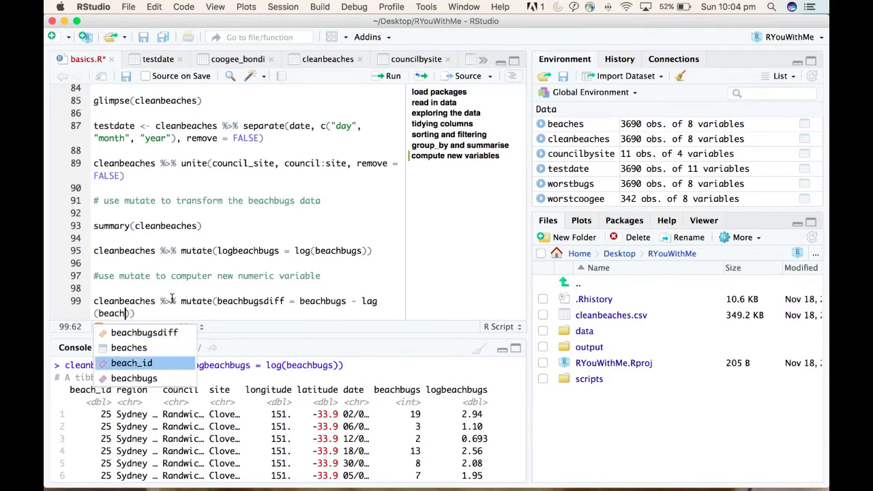
type(")")
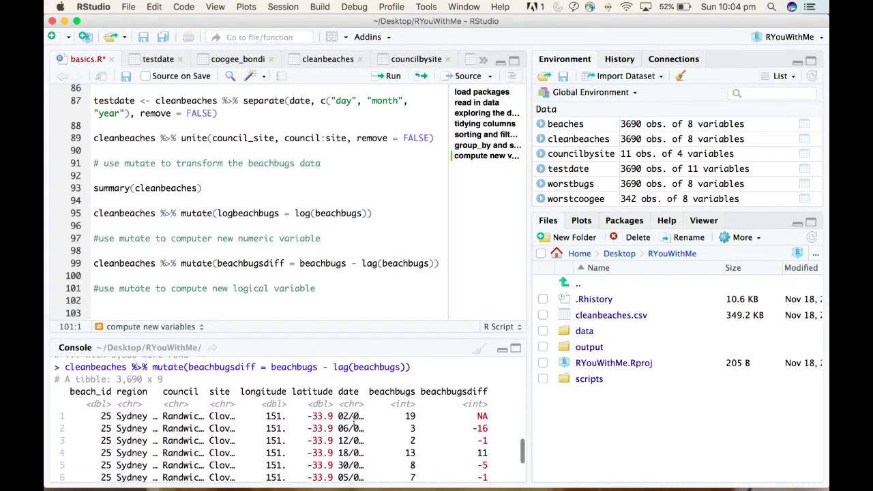
mouse_move(405, 438)
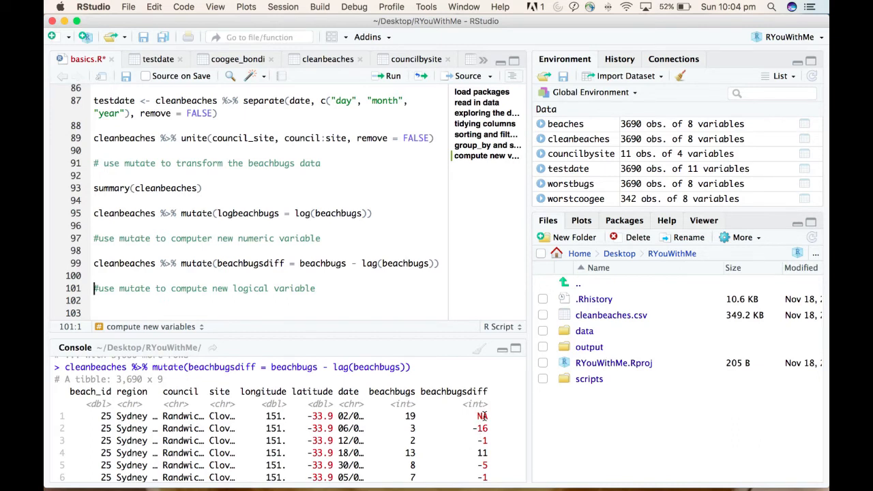
mouse_move(428, 424)
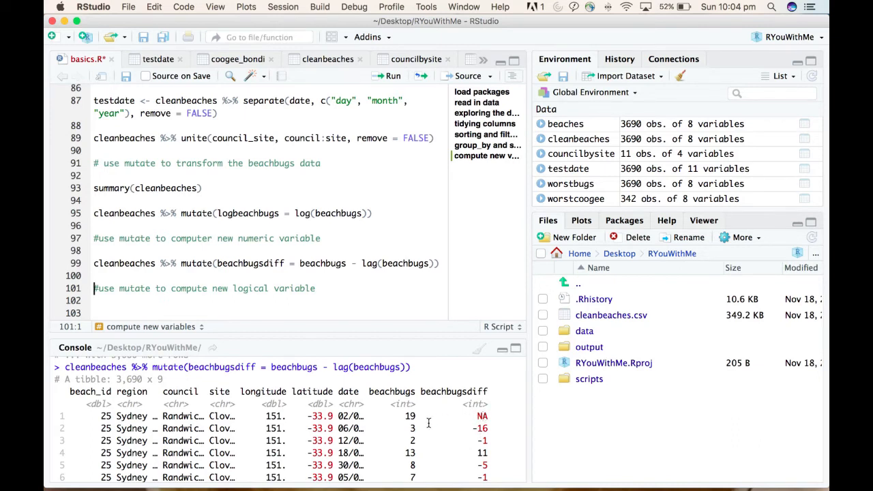
mouse_move(427, 422)
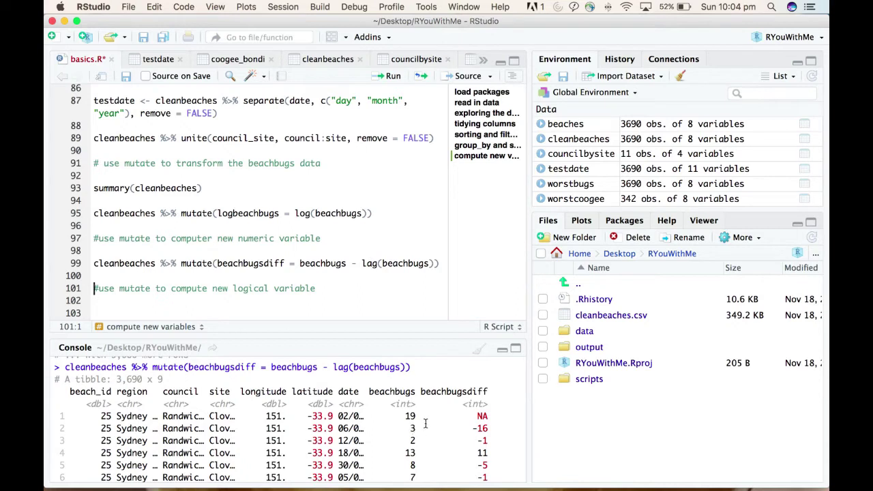
mouse_move(472, 428)
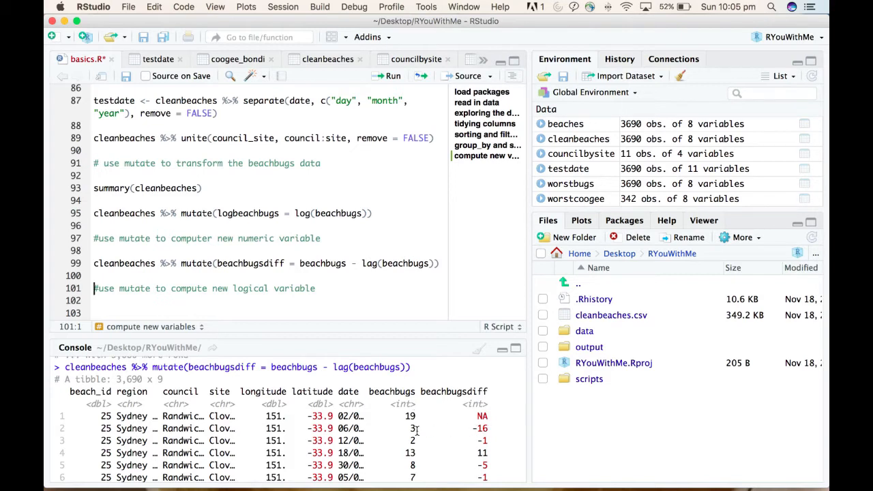
mouse_move(442, 445)
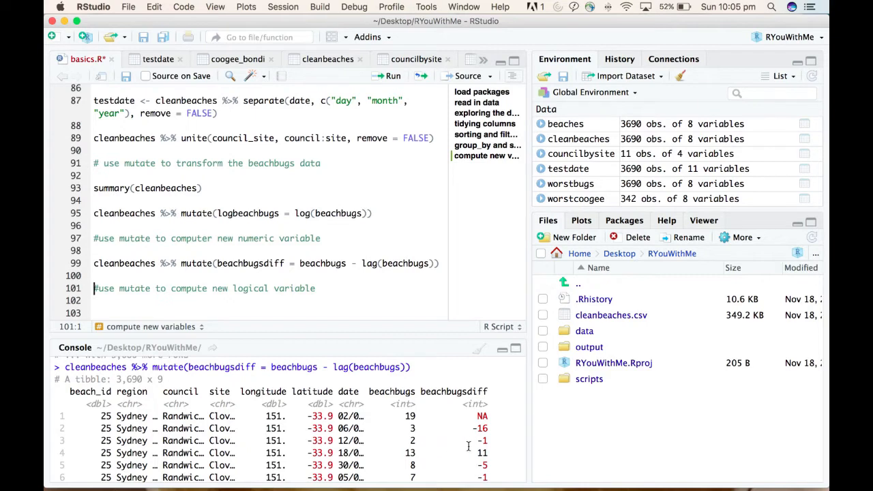
mouse_move(470, 439)
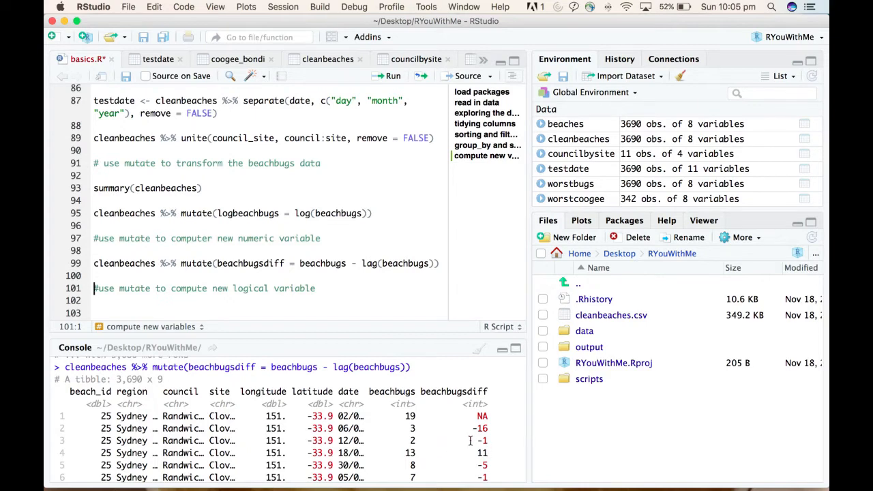
mouse_move(342, 304)
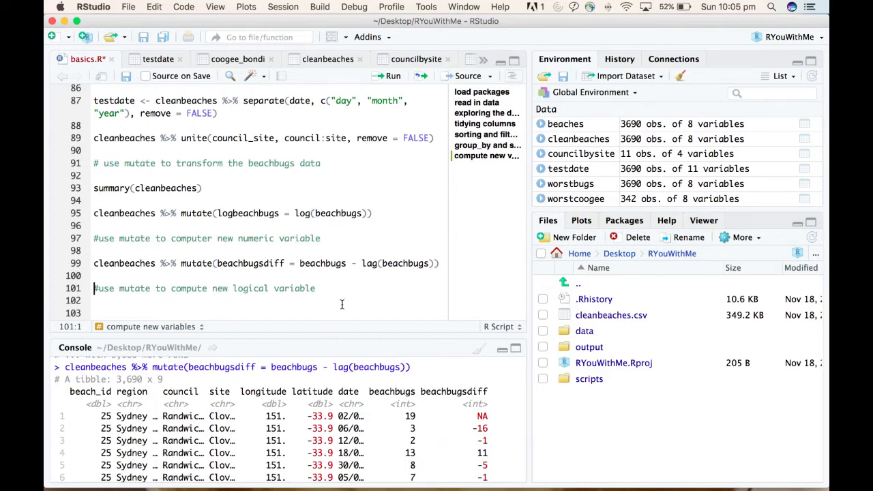
Step: Move to a blank line below the logical-variable comment, ready for new code
left_click(319, 288)
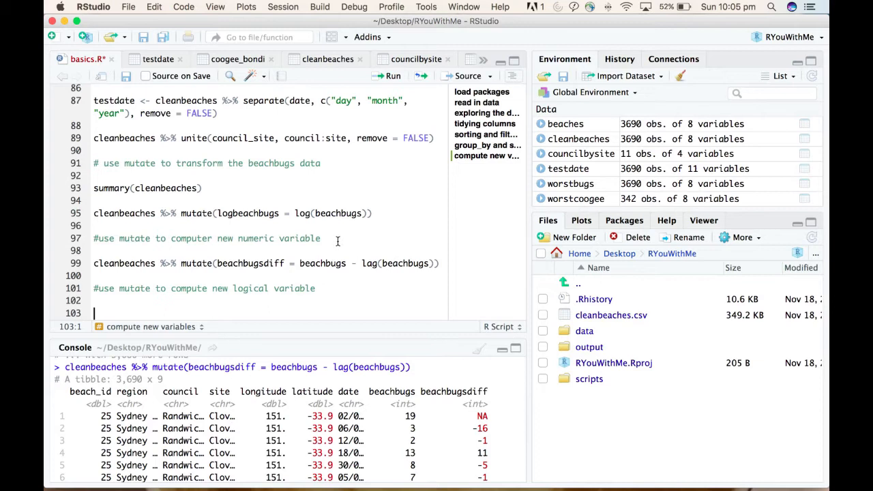
scroll("down", 3)
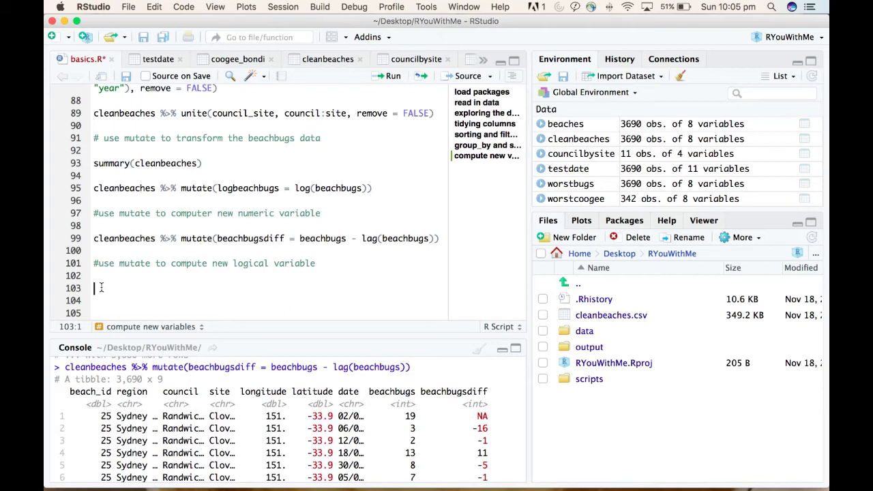
Step: Write and run cleanbeaches %>% mutate(buggier = beachbugs > mean(beachbugs)) on line 103
type("cleanbeaches")
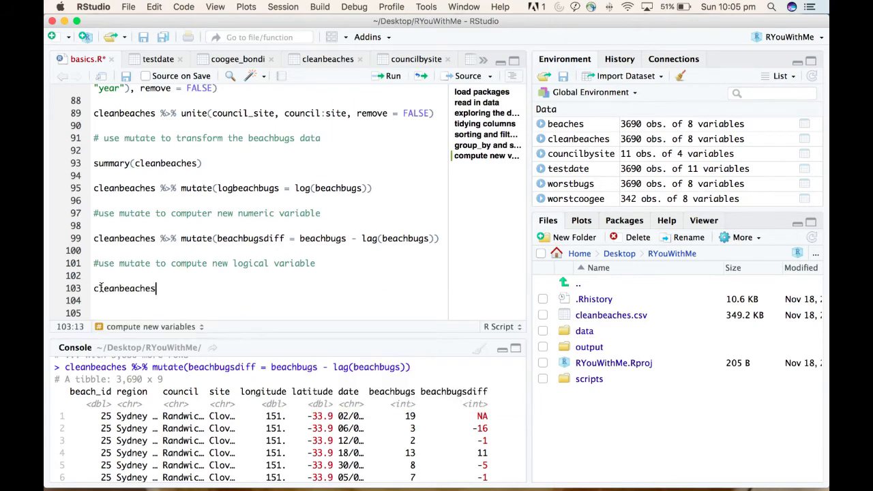
type("%>%")
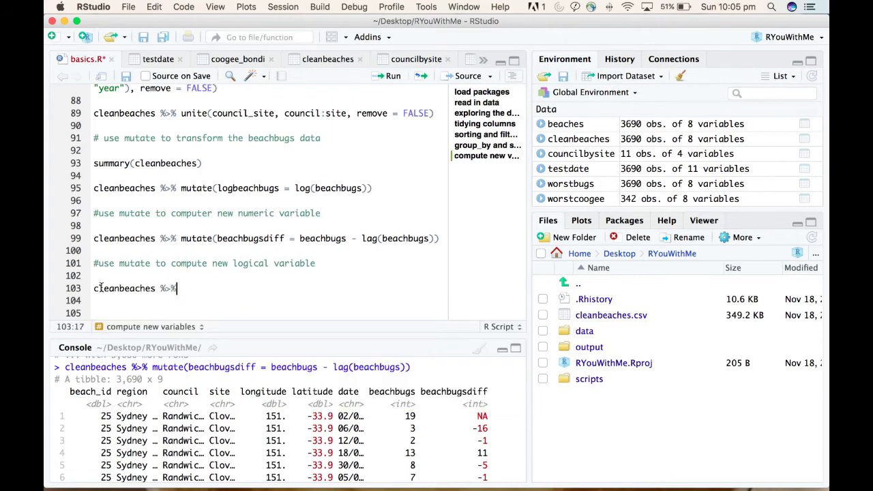
type("mutate(")
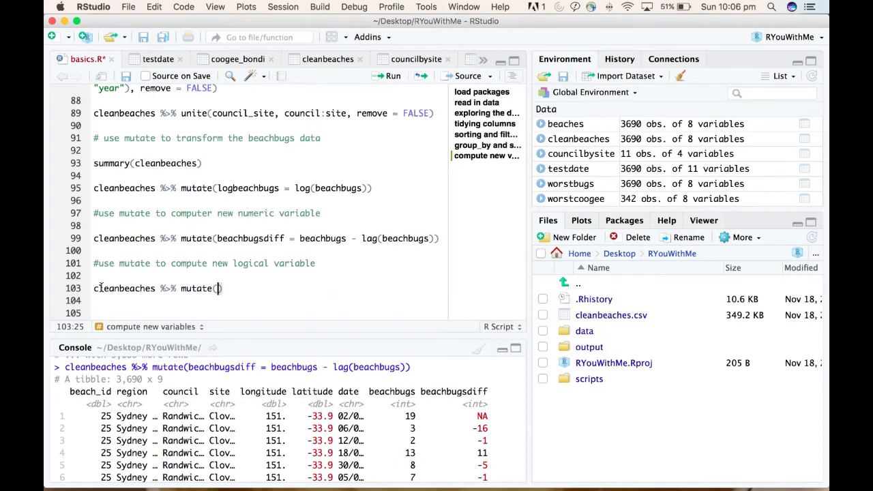
type("buggi")
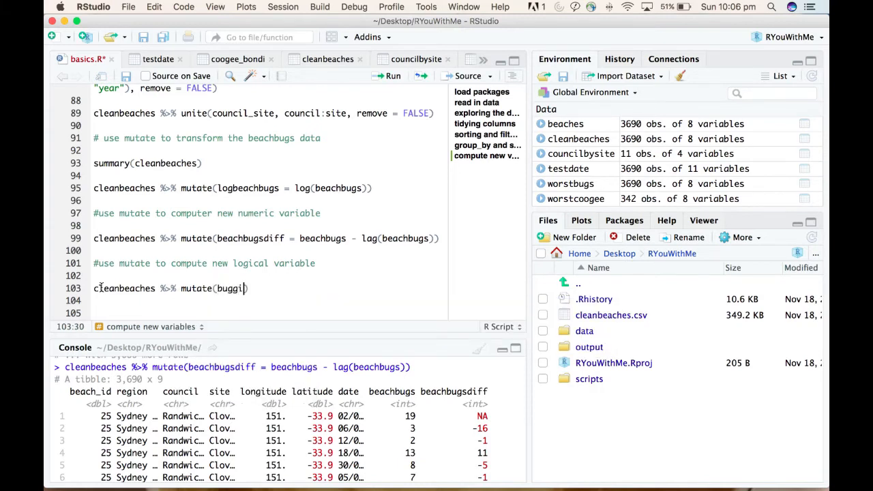
type("er")
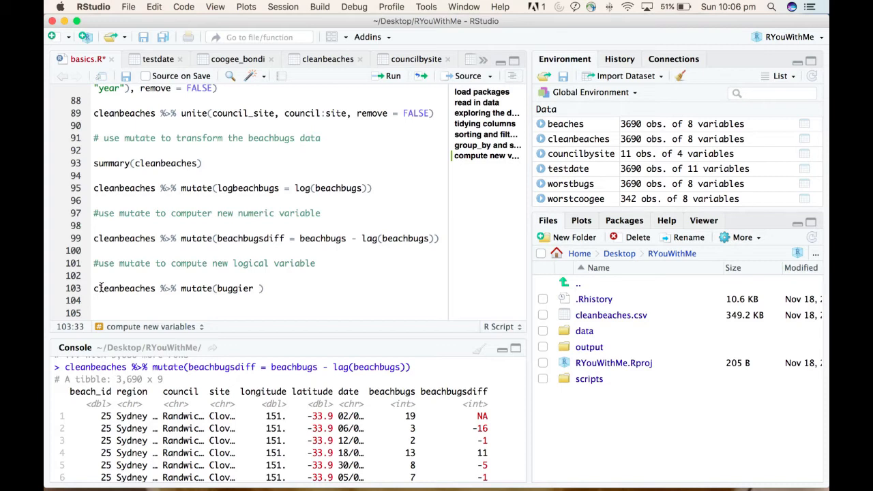
type("=")
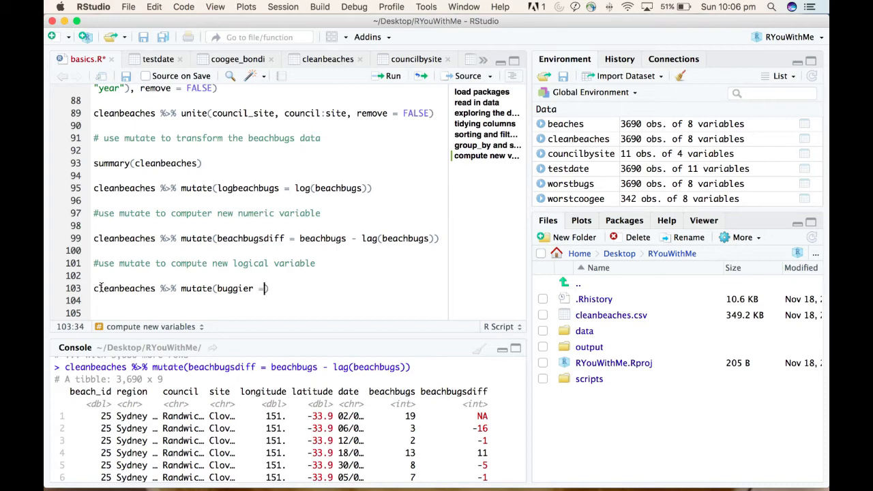
type("\" \"")
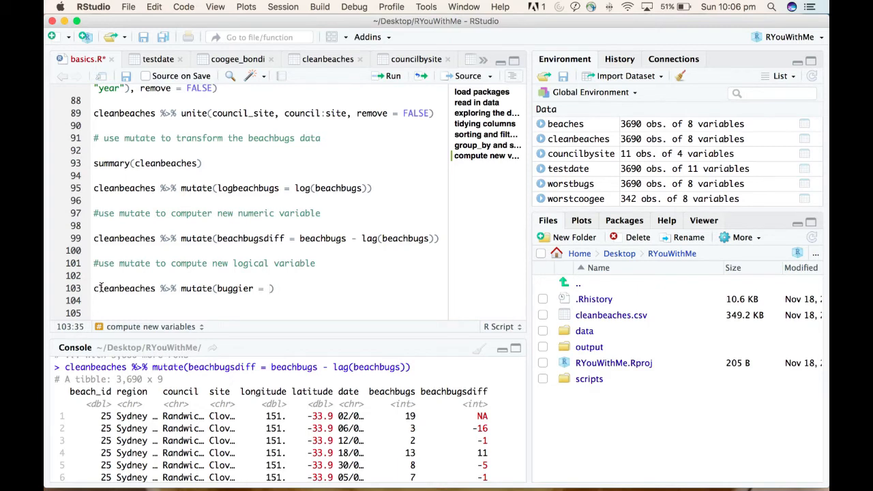
type("beachbugs >")
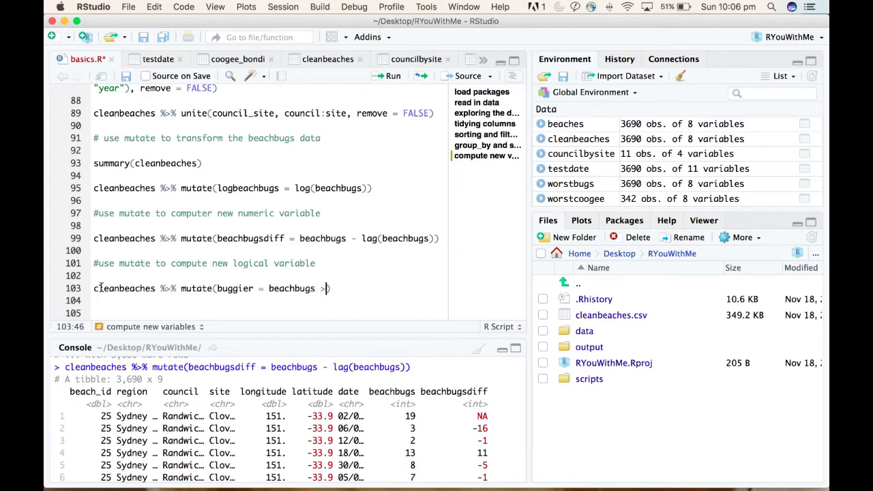
type("mean")
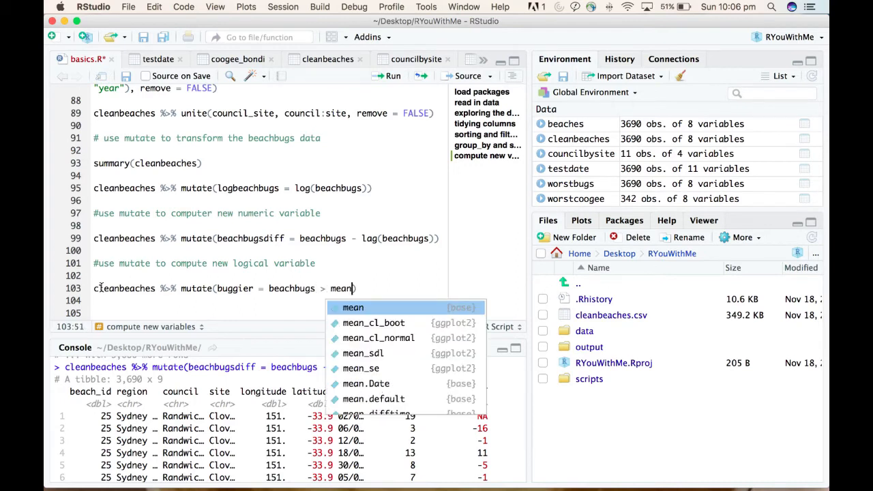
type("(beachbugs")
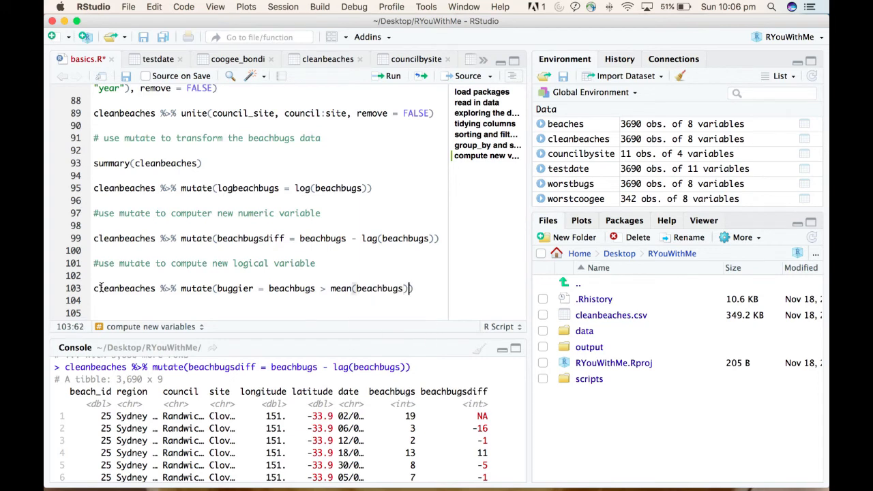
type(")")
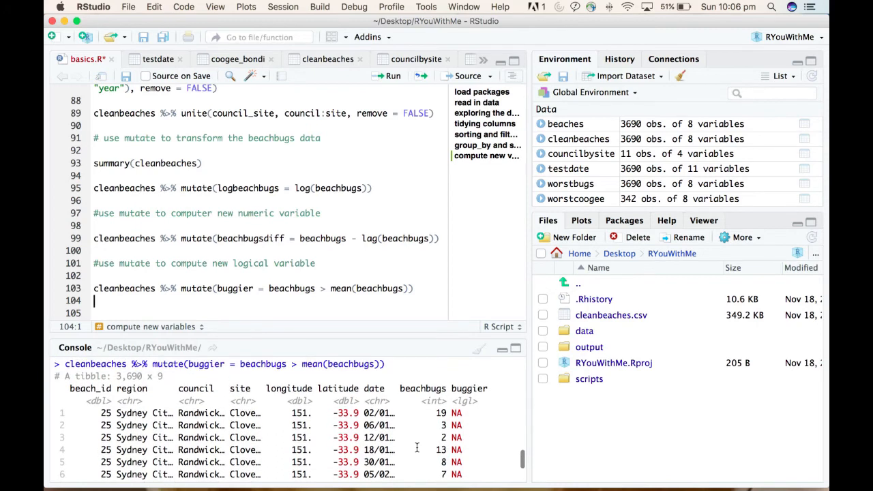
Step: Append ', na.rm = TRUE' after mean(beachbugs) in the buggier line
left_click(406, 288)
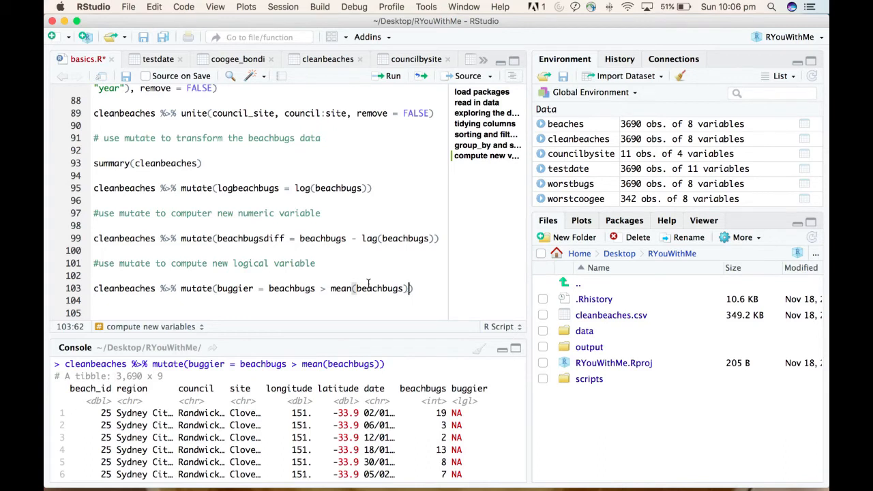
mouse_move(344, 287)
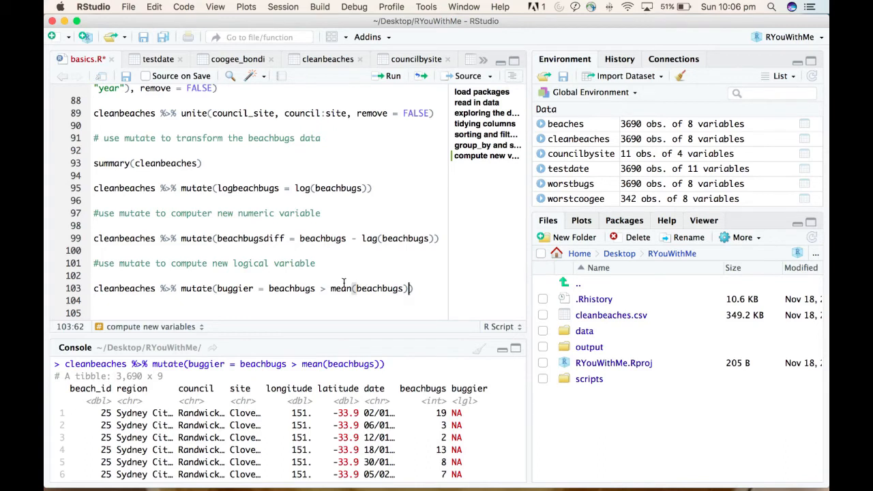
type(",")
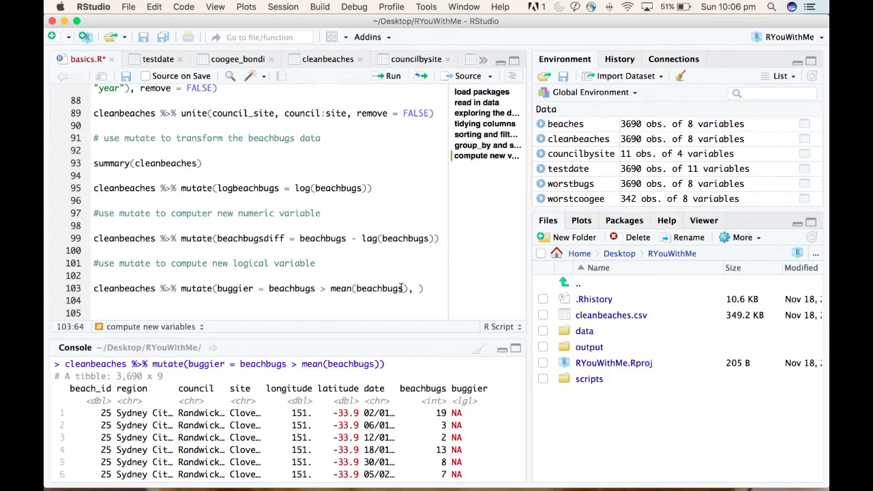
type("na.rm =")
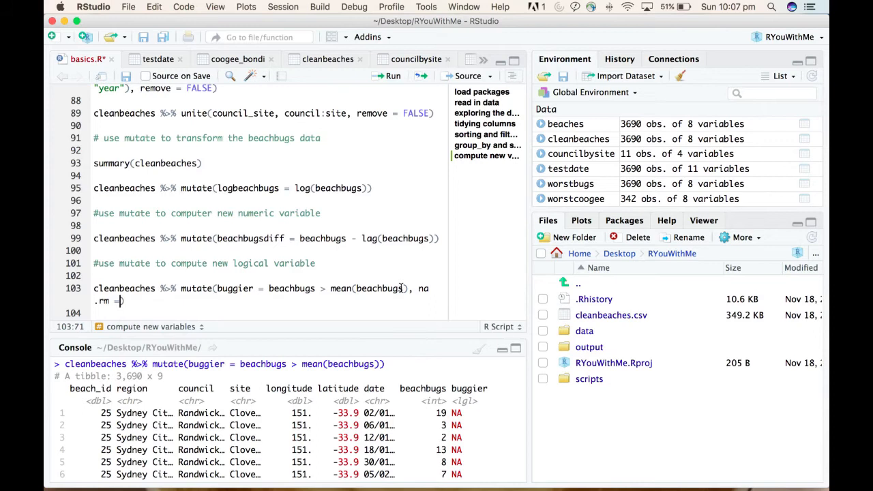
type("TRUE")
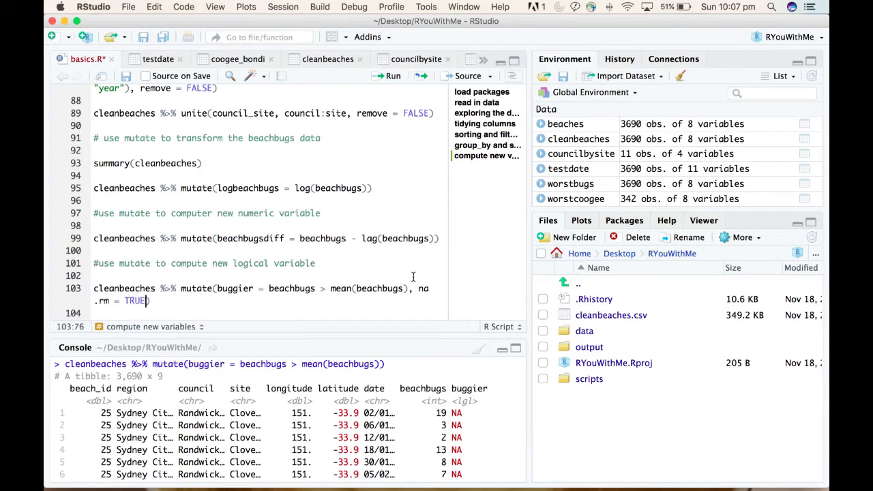
mouse_move(229, 315)
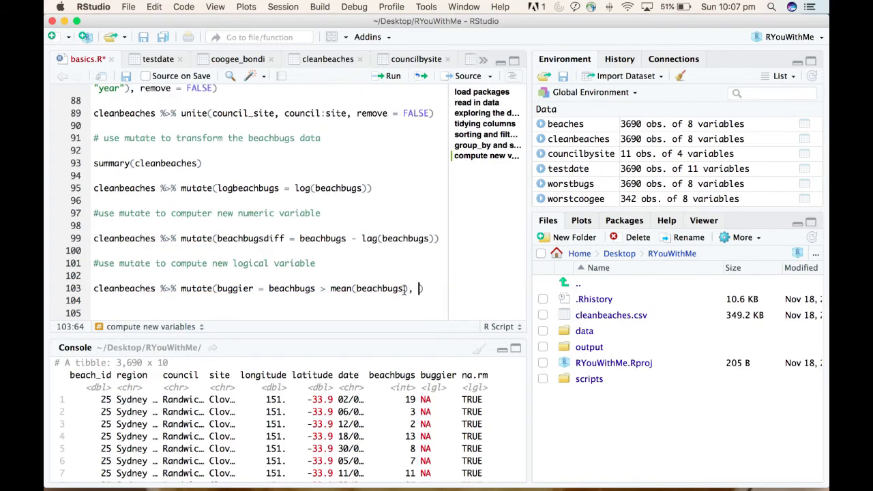
Step: Put na.rm = TRUE inside mean(beachbugs) in the buggier line and rerun it
type("na.rm = TRUE")
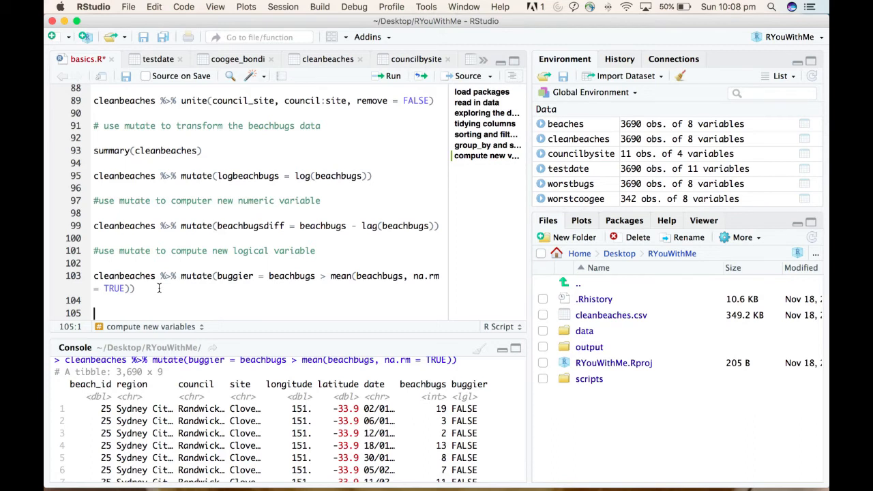
Step: Write meanbugs = mean(cleanbeaches$beachbugs) on line 105
type("mean")
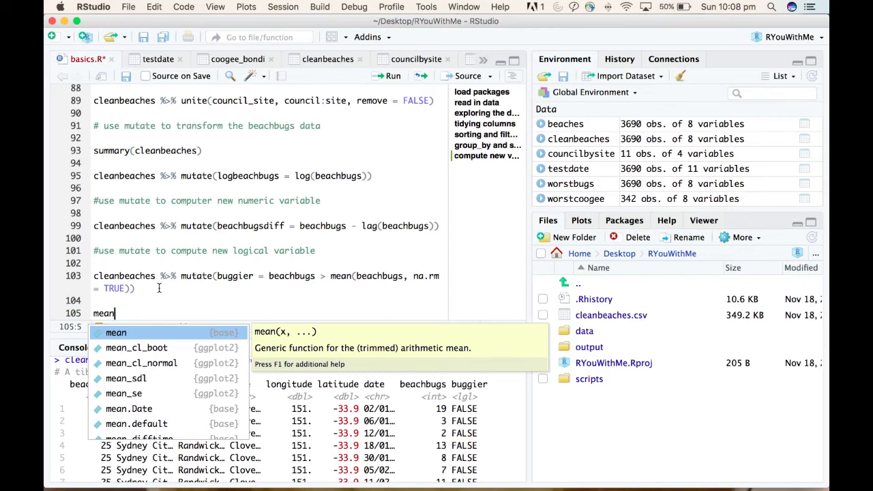
type("bugs = mean")
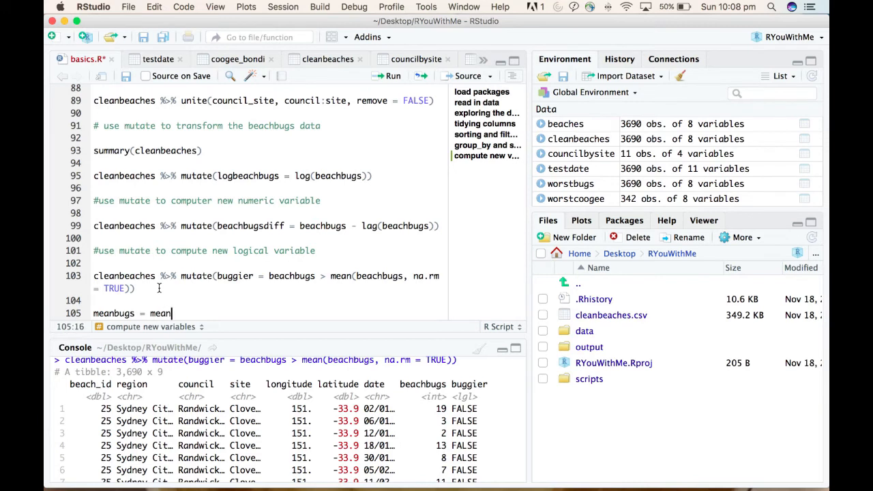
type("(beach")
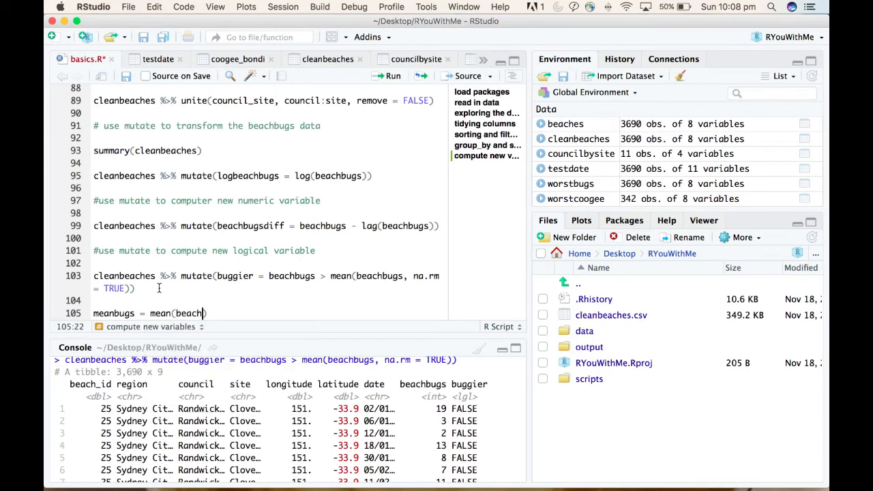
type("bug")
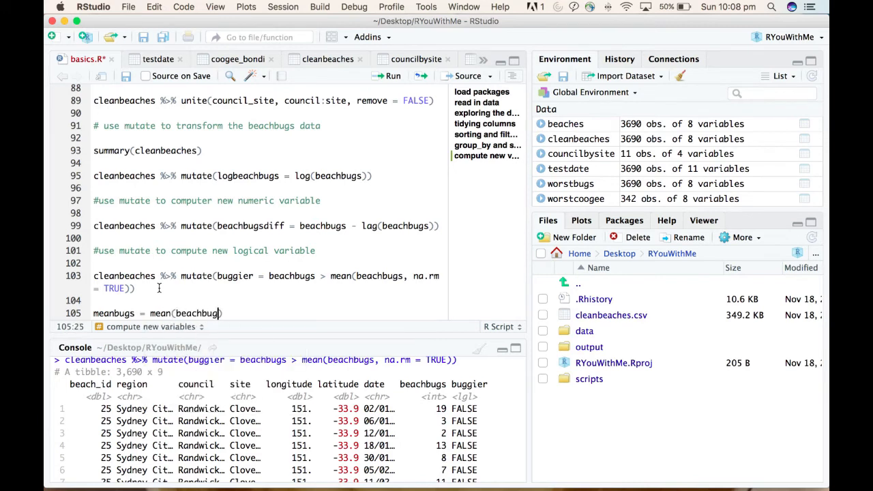
type("s")
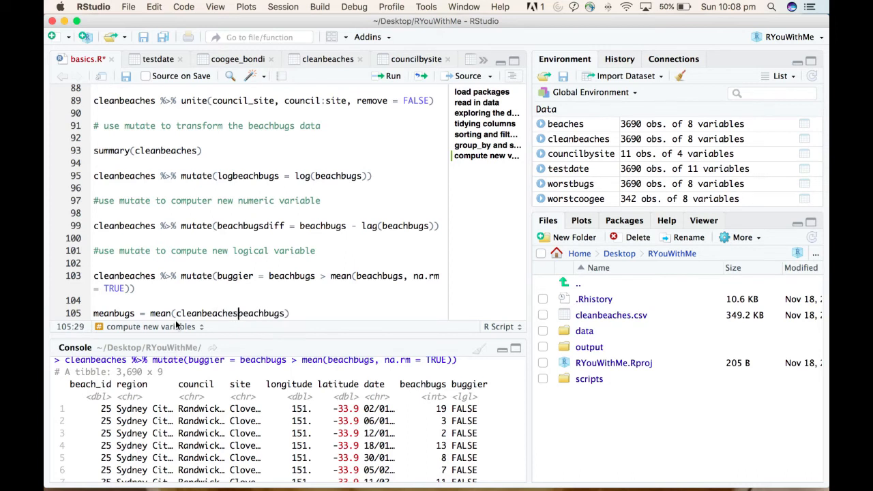
type("$")
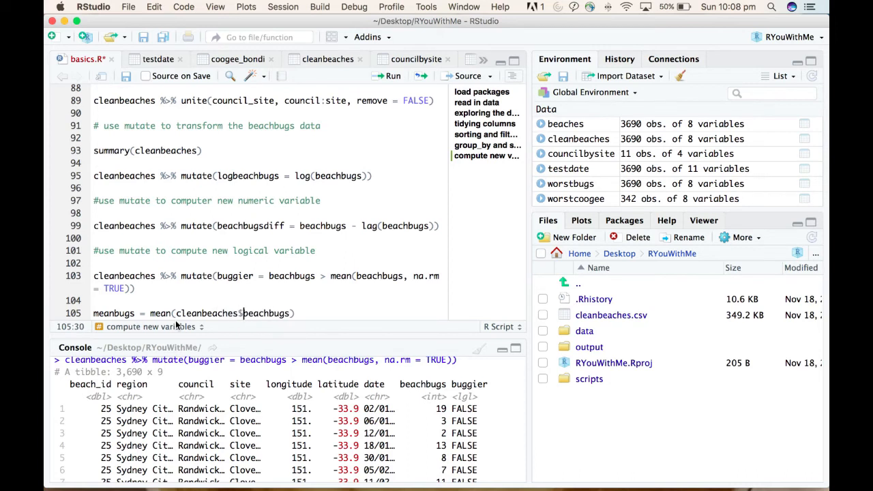
mouse_move(225, 333)
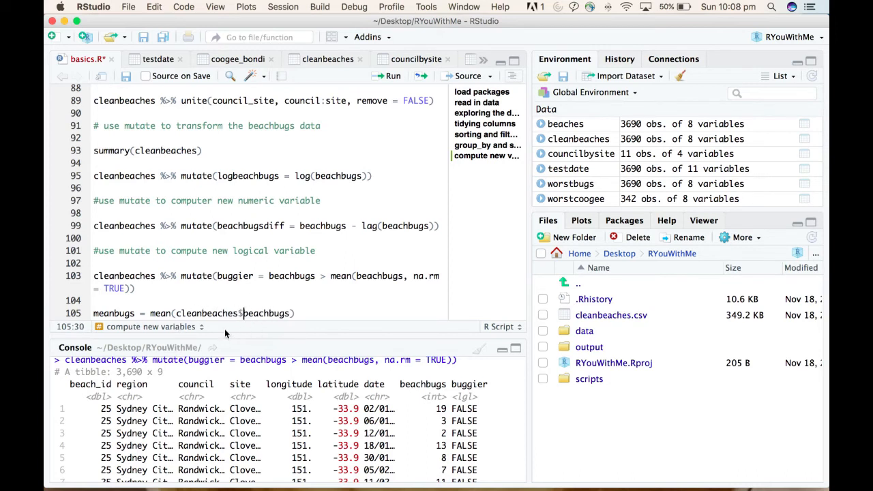
mouse_move(240, 331)
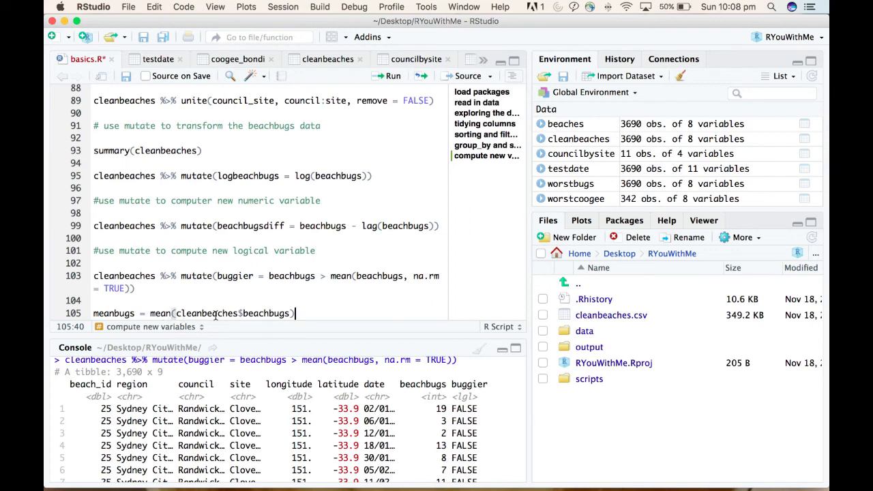
mouse_move(232, 332)
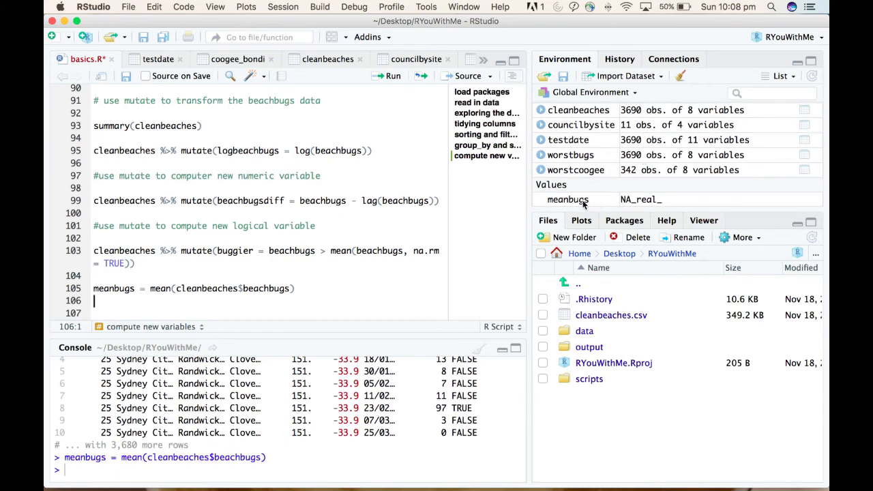
mouse_move(642, 203)
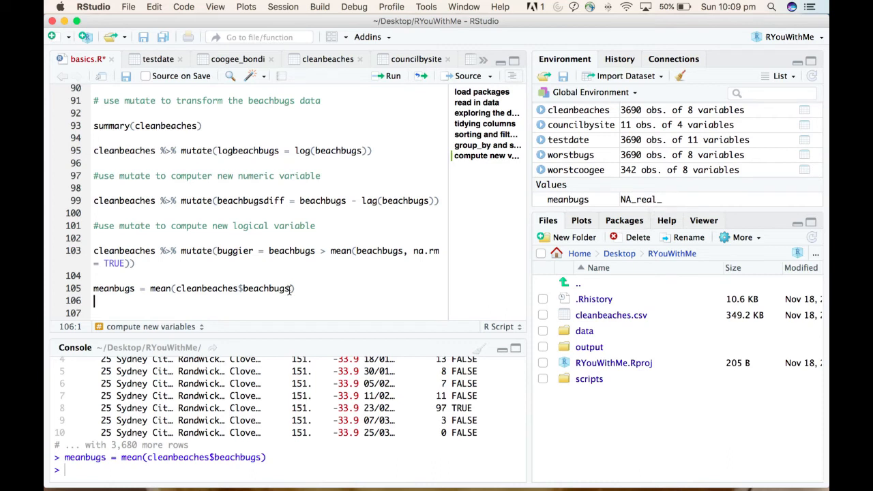
Step: Add ', na.rm = TRUE' inside mean() on line 105 and rerun it
type(", na.")
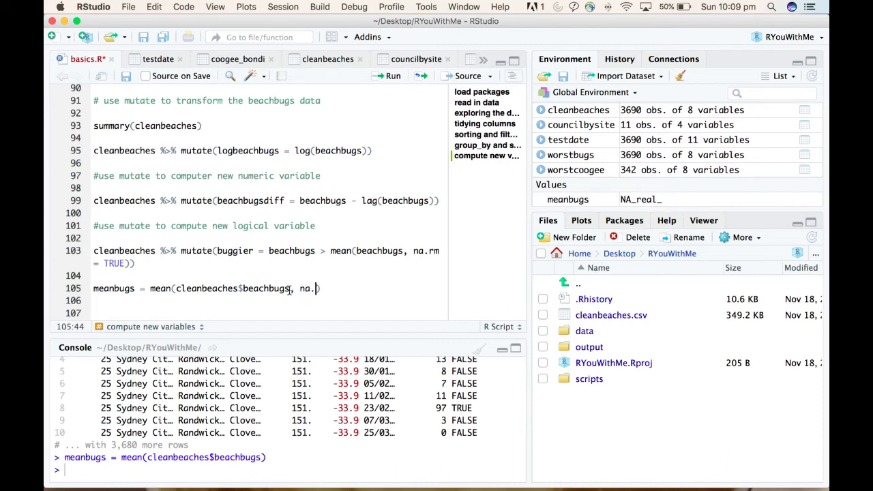
type("rm=")
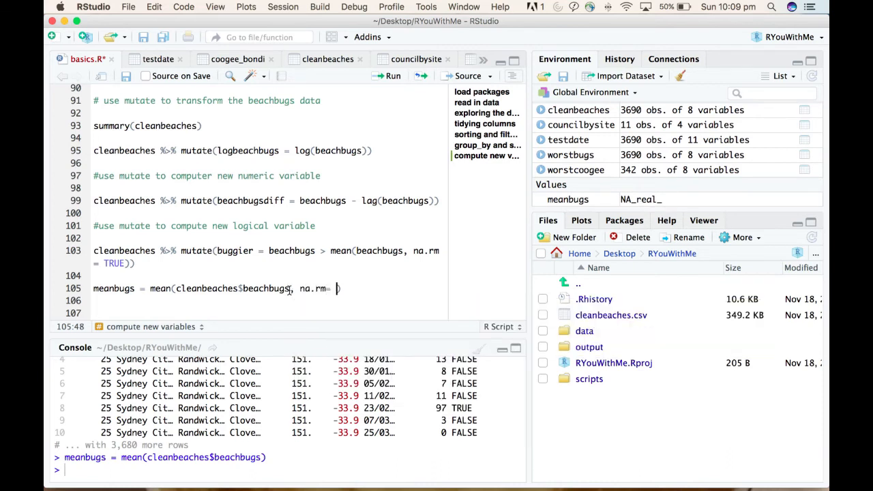
type("TRUE")
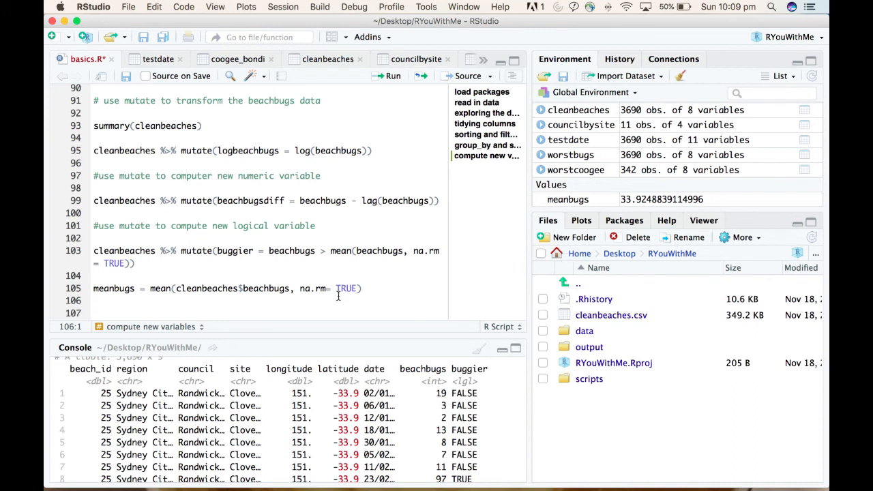
mouse_move(326, 267)
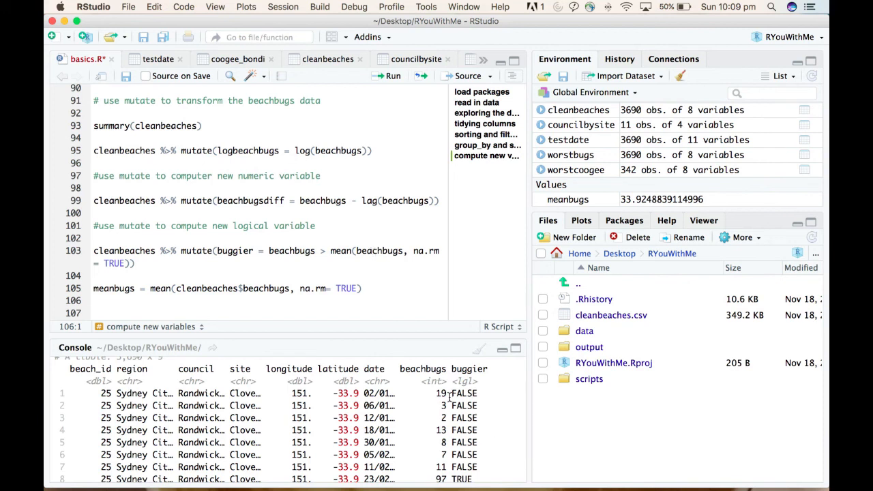
scroll("down", 3)
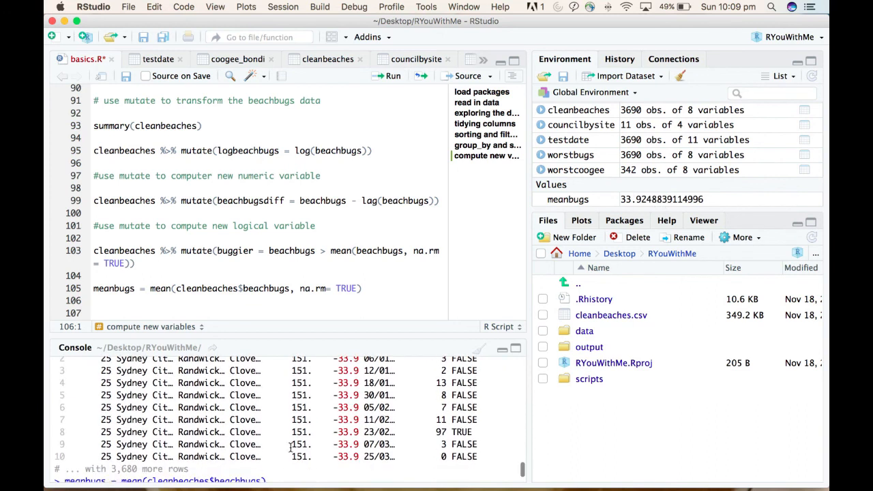
mouse_move(456, 419)
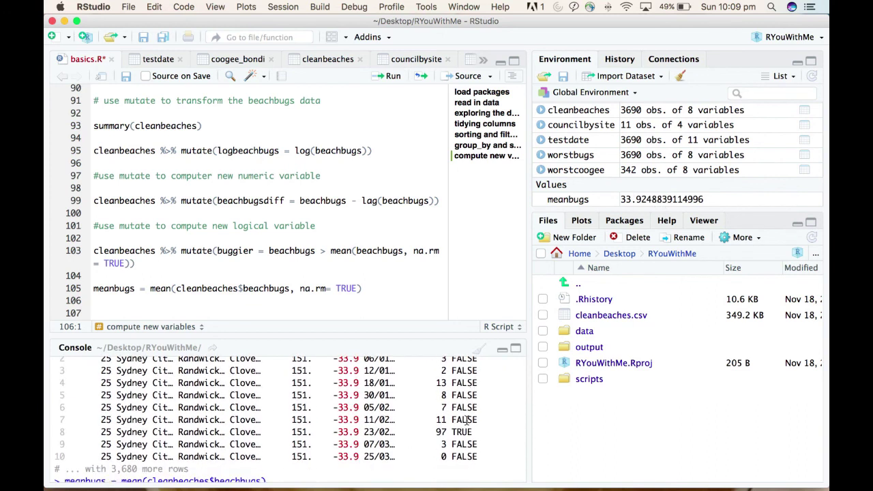